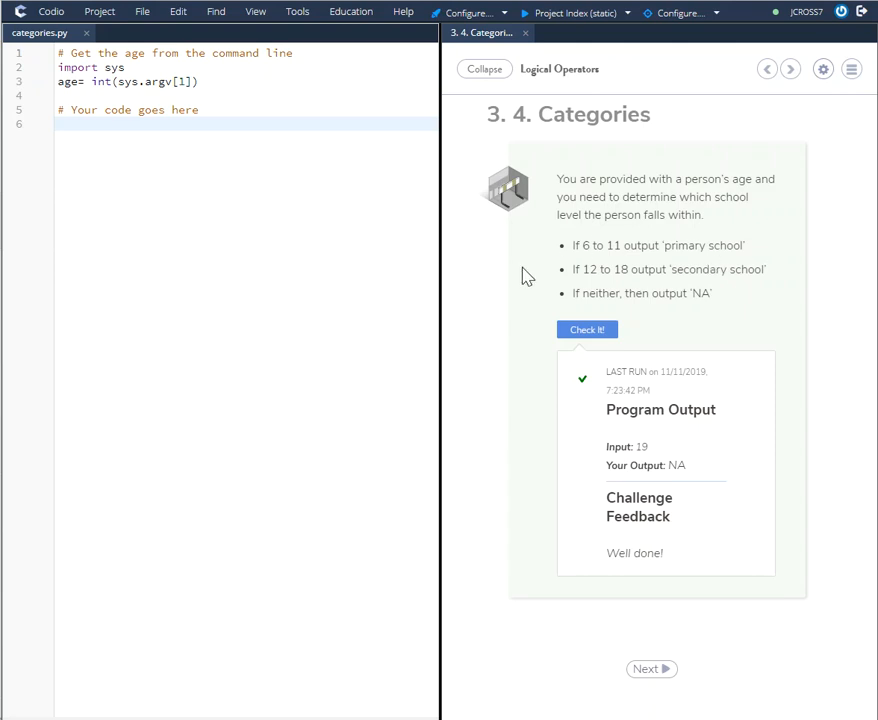
pyautogui.moveTo(530, 158)
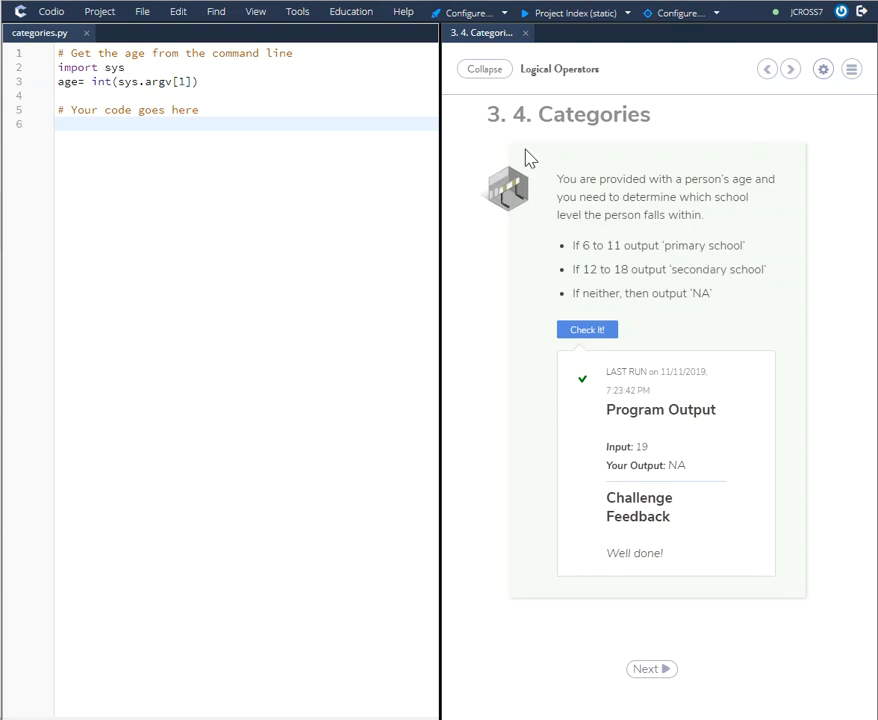
pyautogui.moveTo(574, 207)
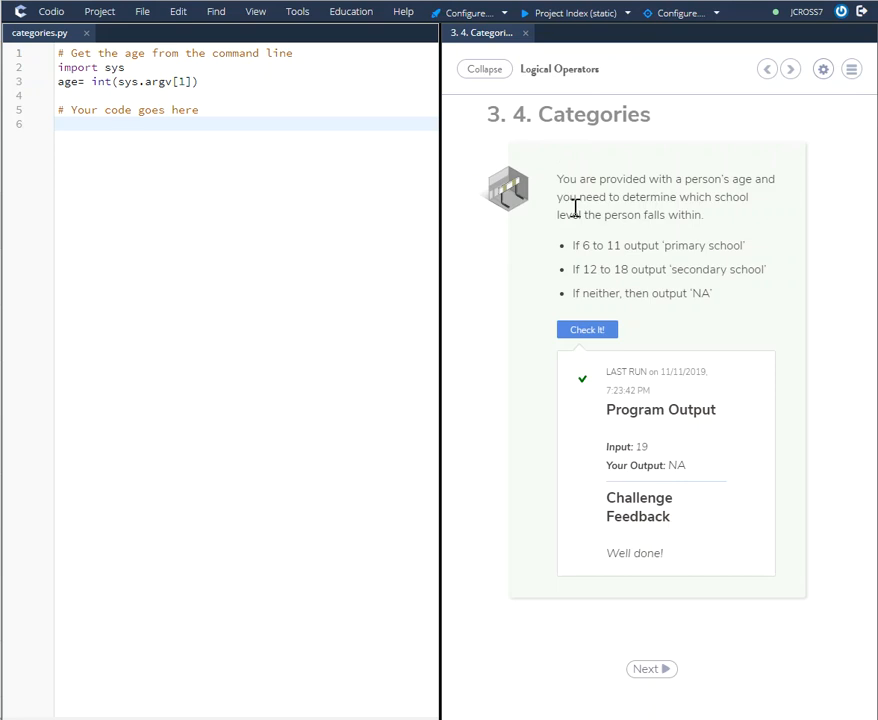
pyautogui.moveTo(573, 198)
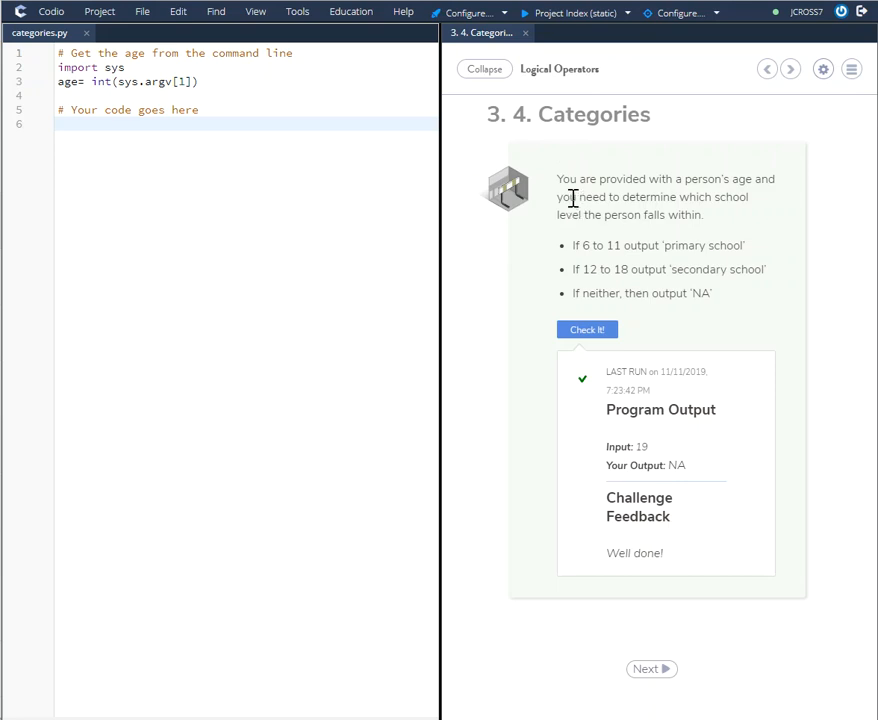
pyautogui.moveTo(660, 214)
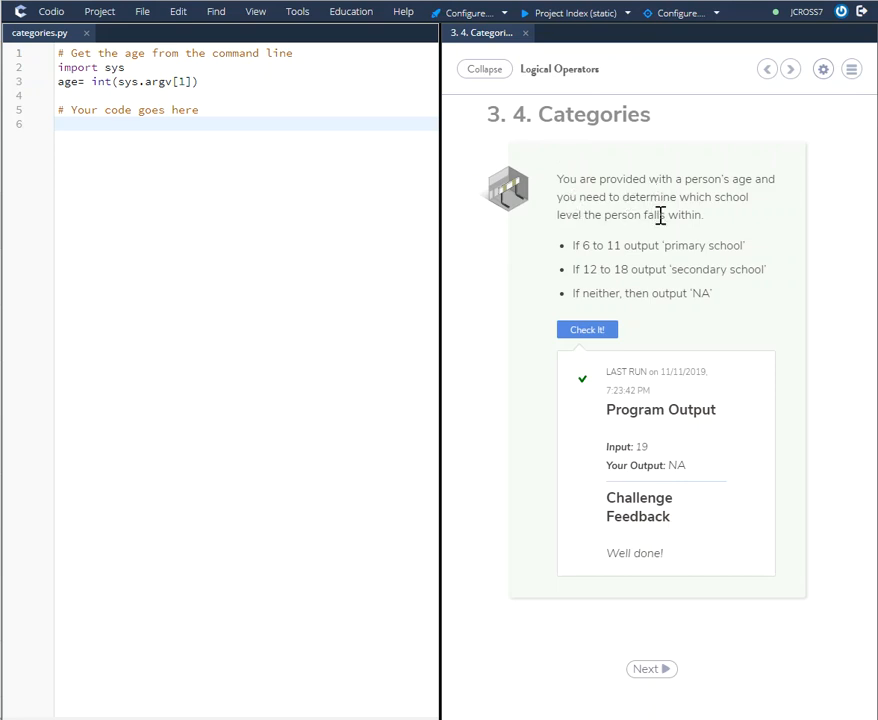
pyautogui.moveTo(658, 267)
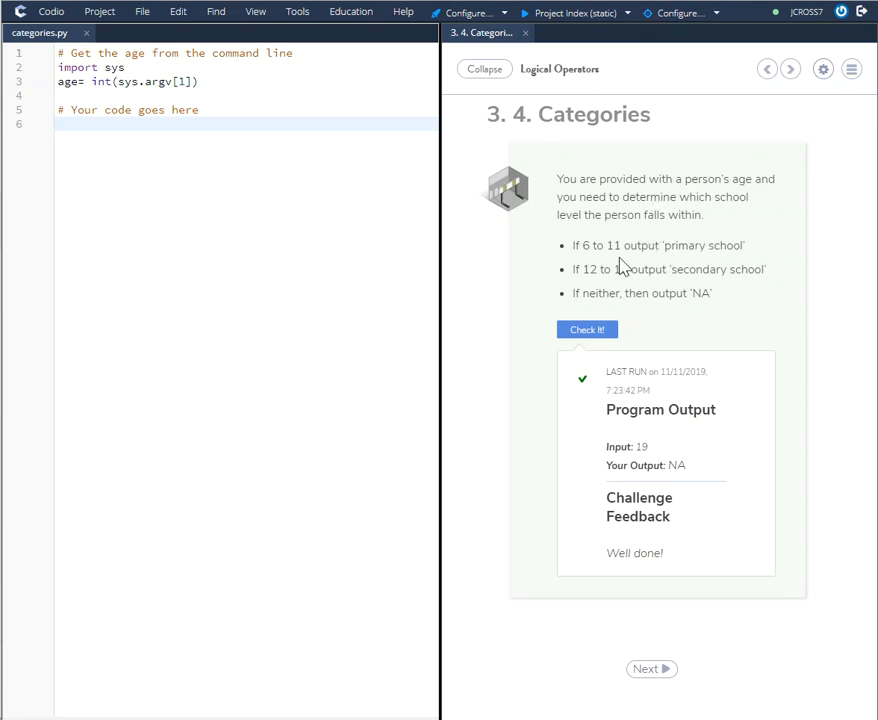
pyautogui.moveTo(588, 275)
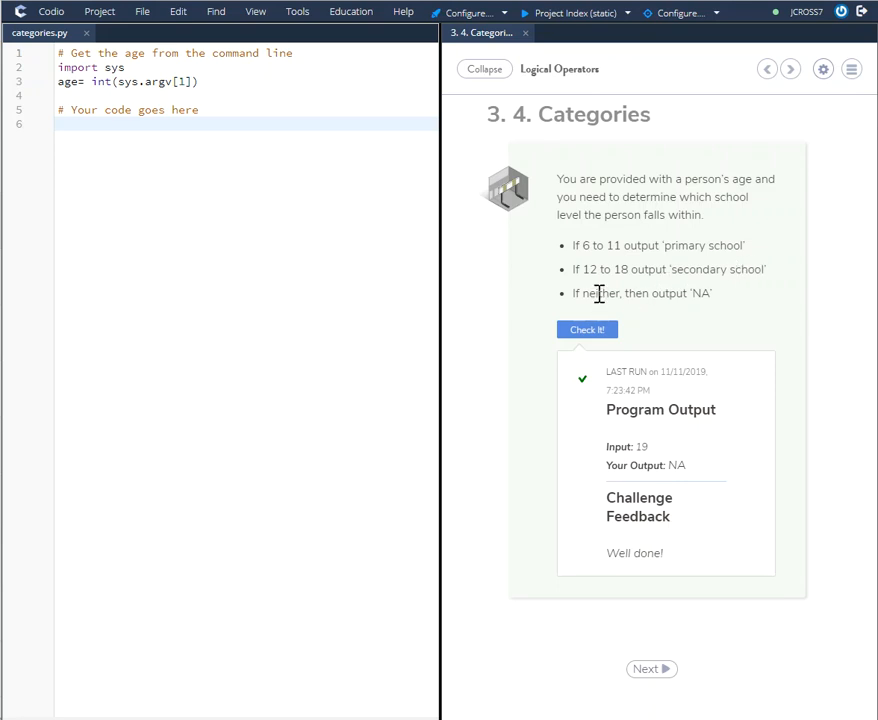
pyautogui.moveTo(705, 290)
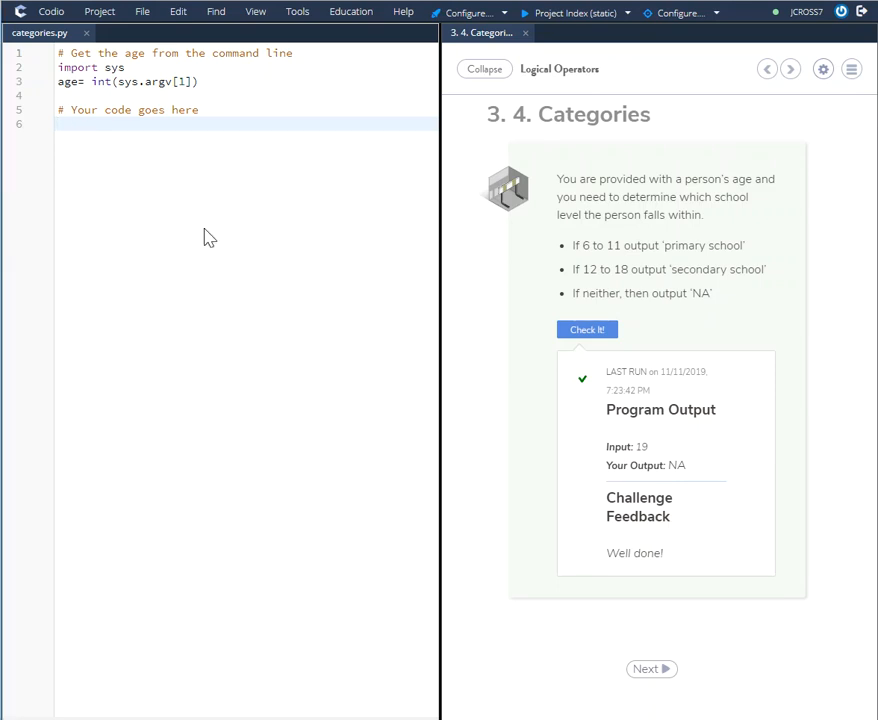
pyautogui.moveTo(752, 253)
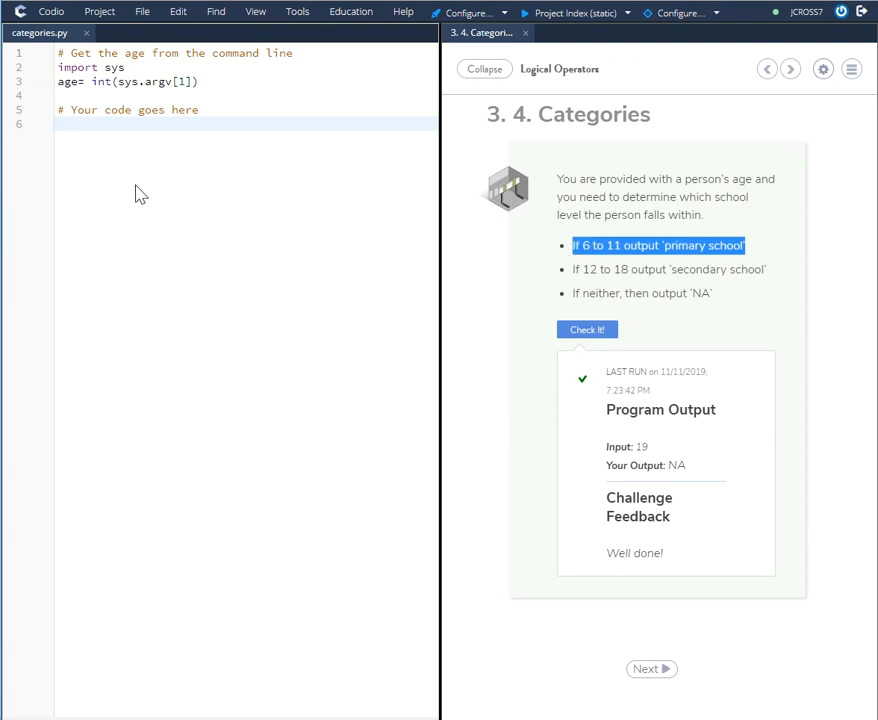
# - Write the condition if age >= 6 and age <= 11: on line 6
pyautogui.click(594, 245)
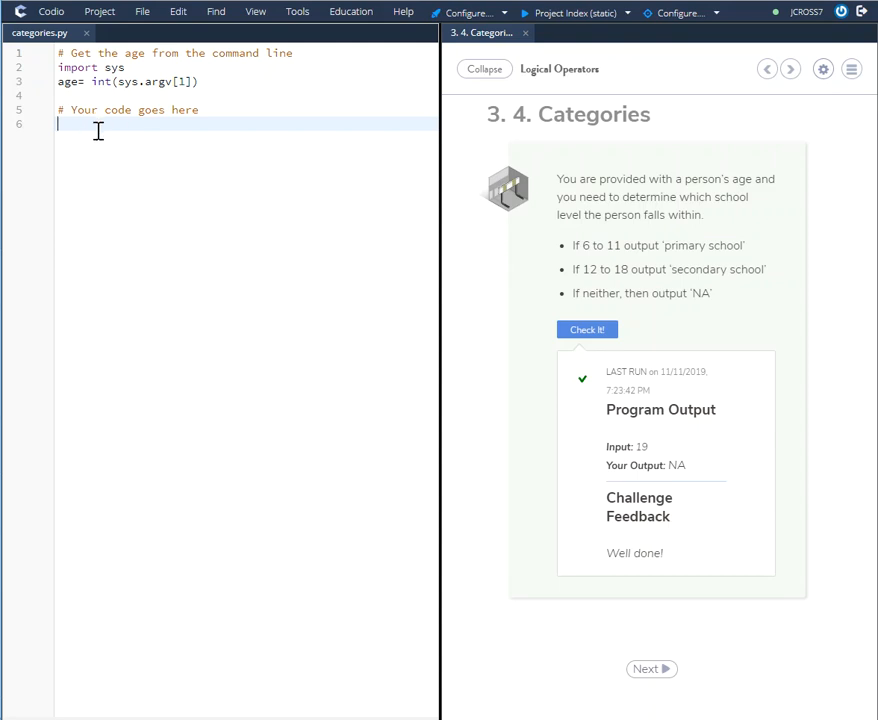
pyautogui.write('if a')
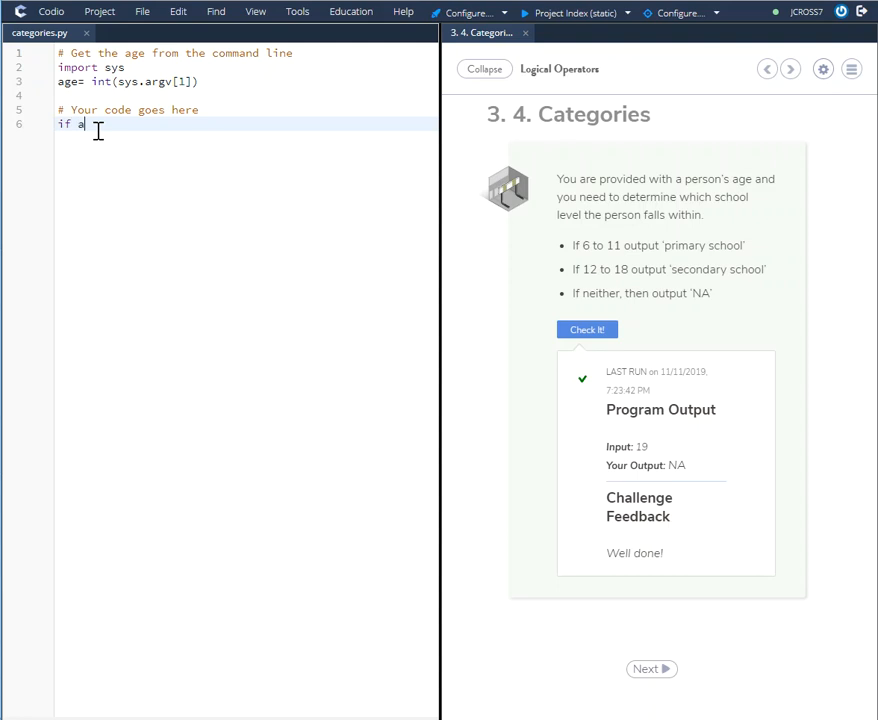
pyautogui.write('ge')
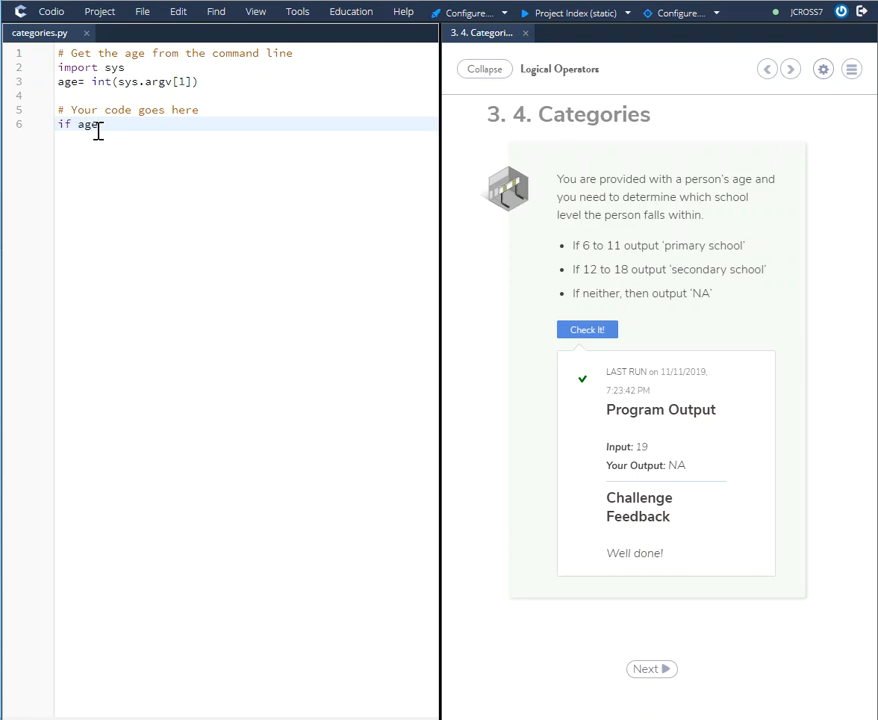
pyautogui.write('>=')
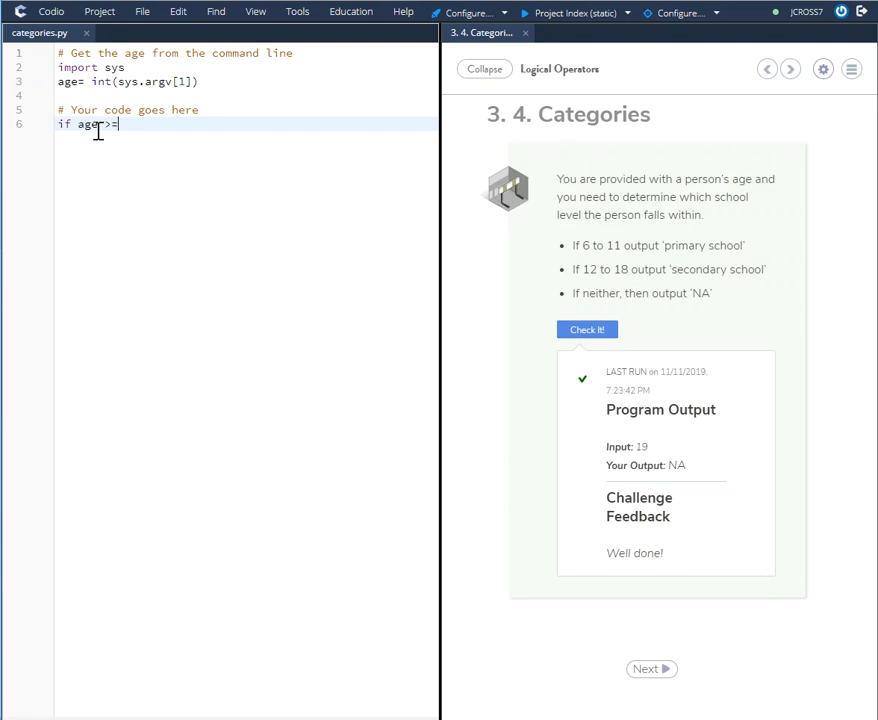
pyautogui.write('6')
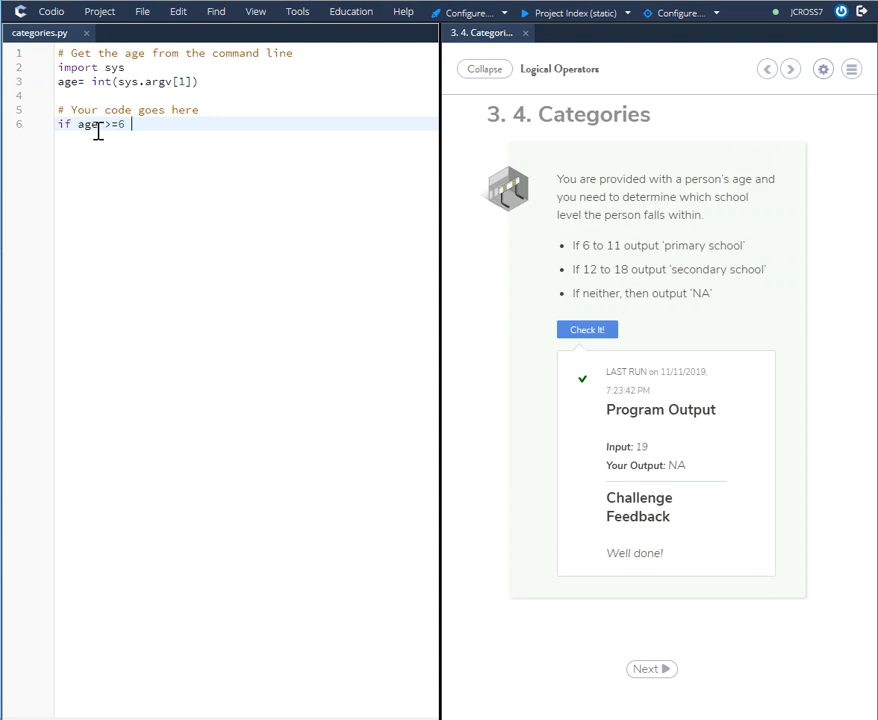
pyautogui.write('and')
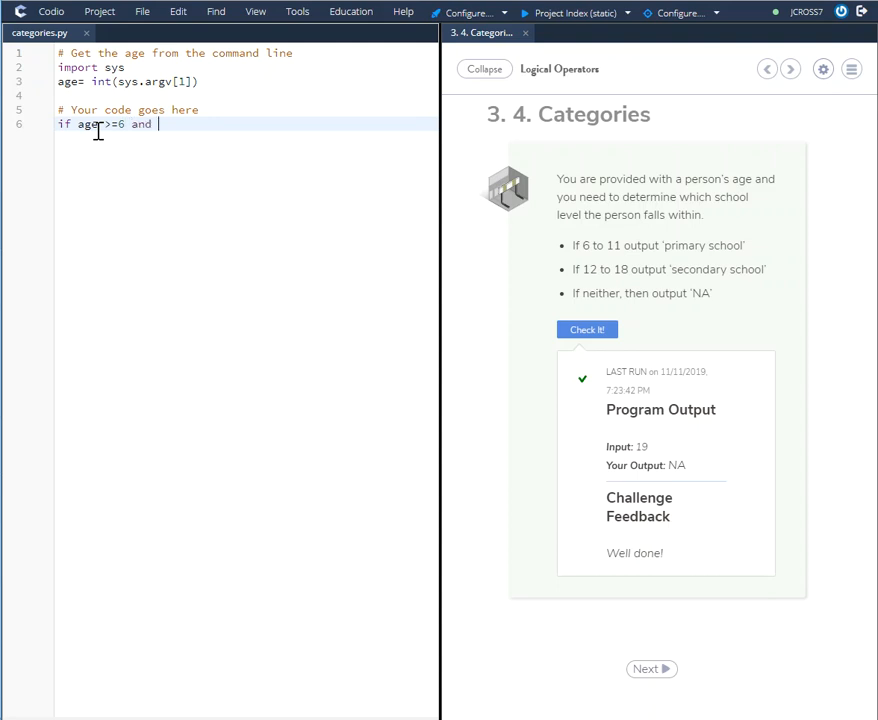
pyautogui.write('a')
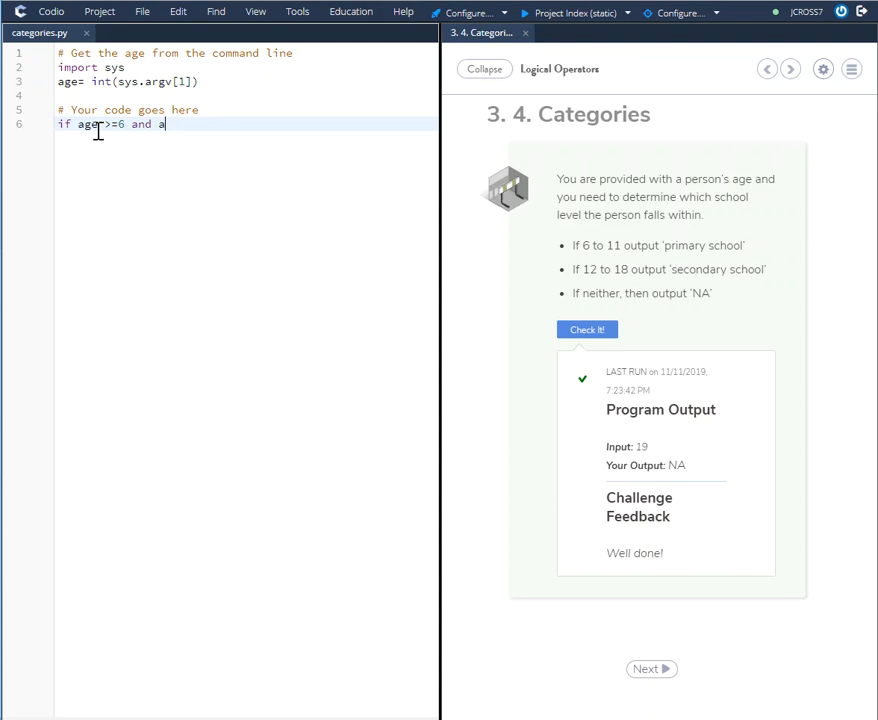
pyautogui.write('ge')
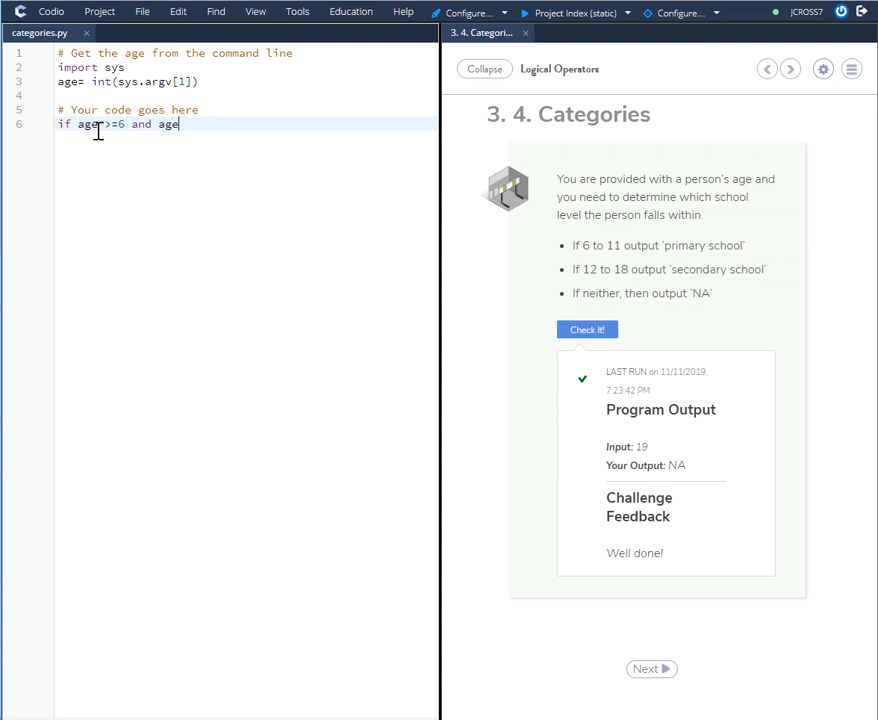
pyautogui.write('<')
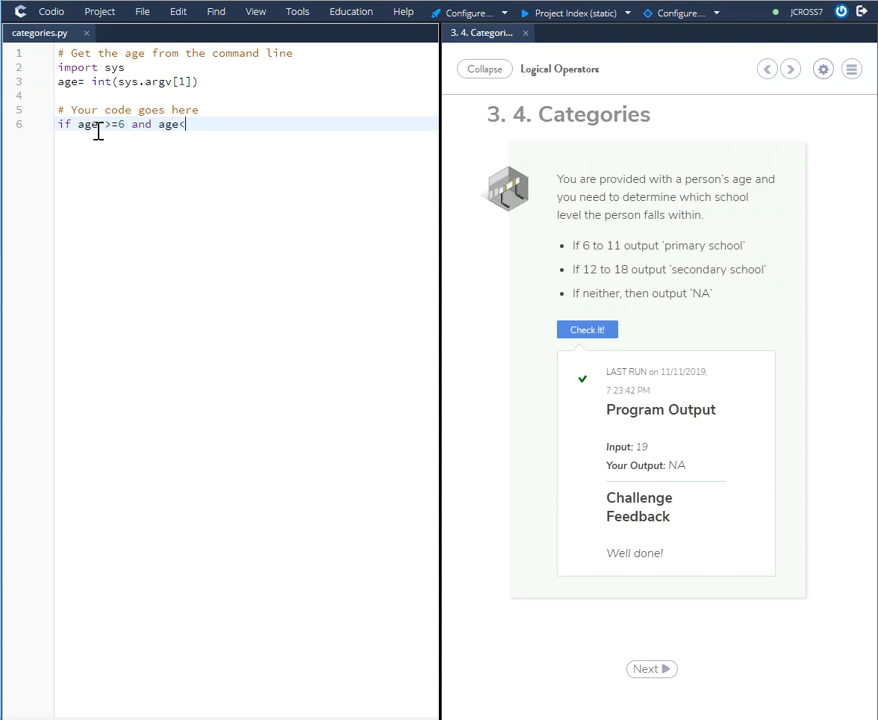
pyautogui.write('=')
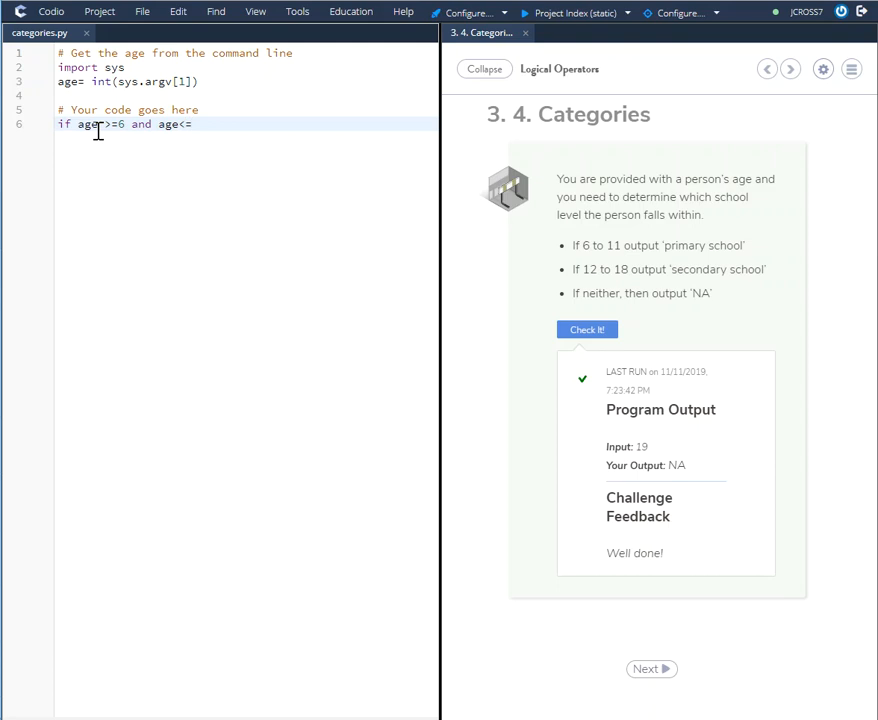
pyautogui.write('11')
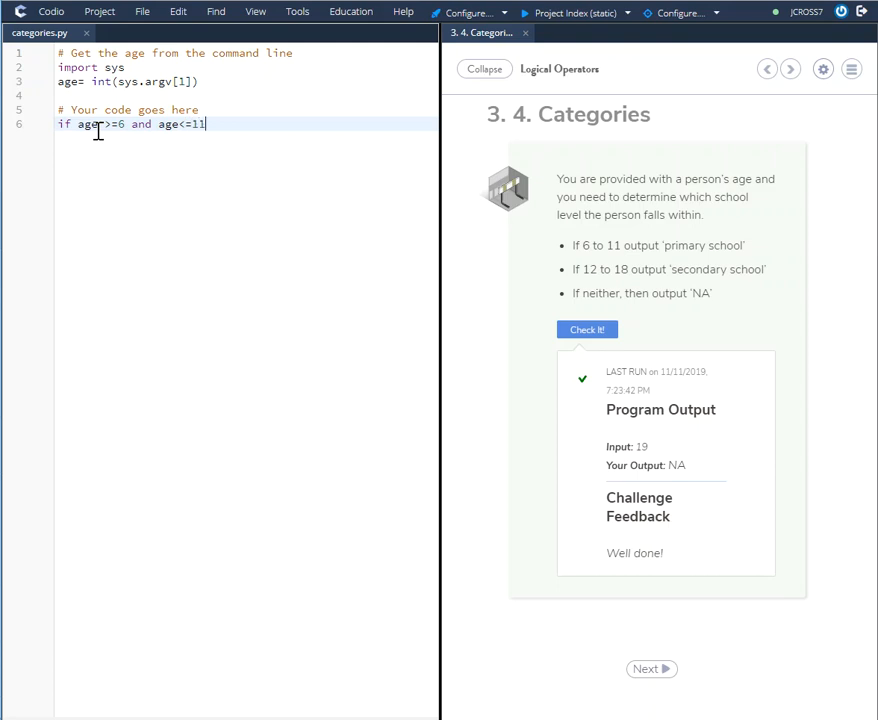
pyautogui.write(':')
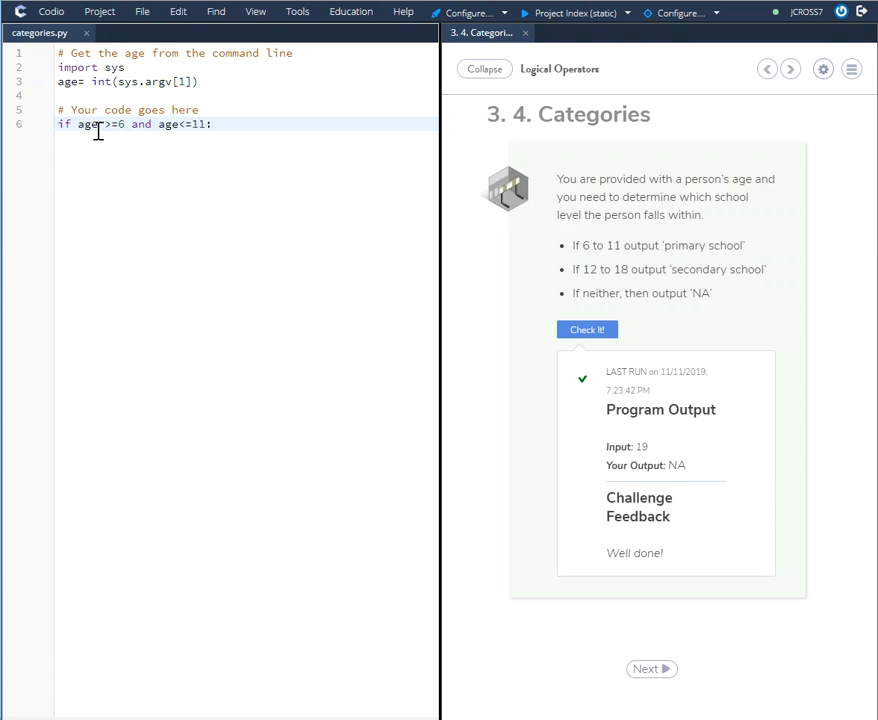
# - Add print('primary school') as the body of the if block
pyautogui.write('print')
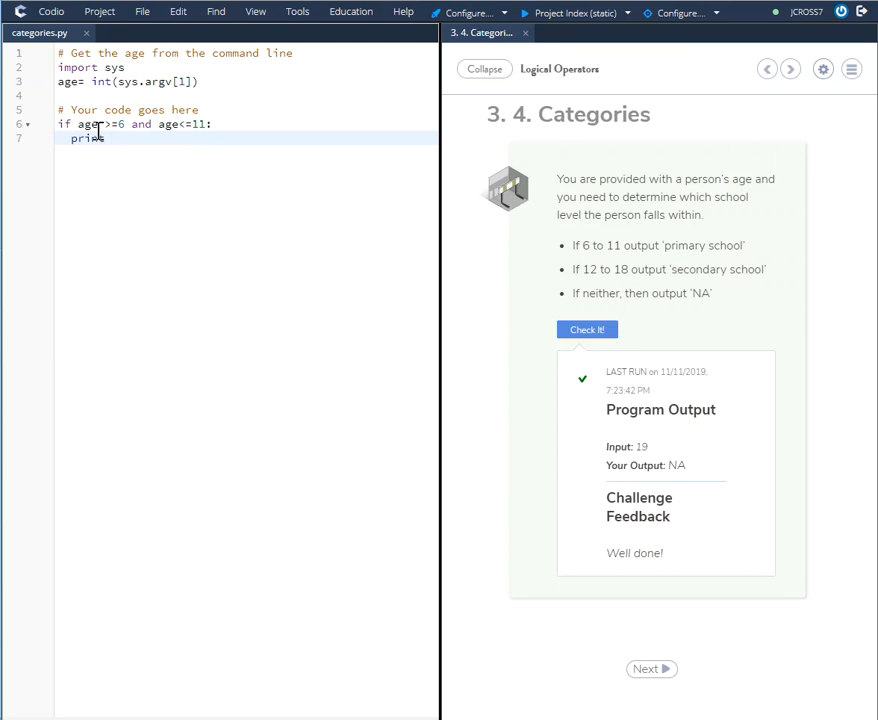
pyautogui.write('()')
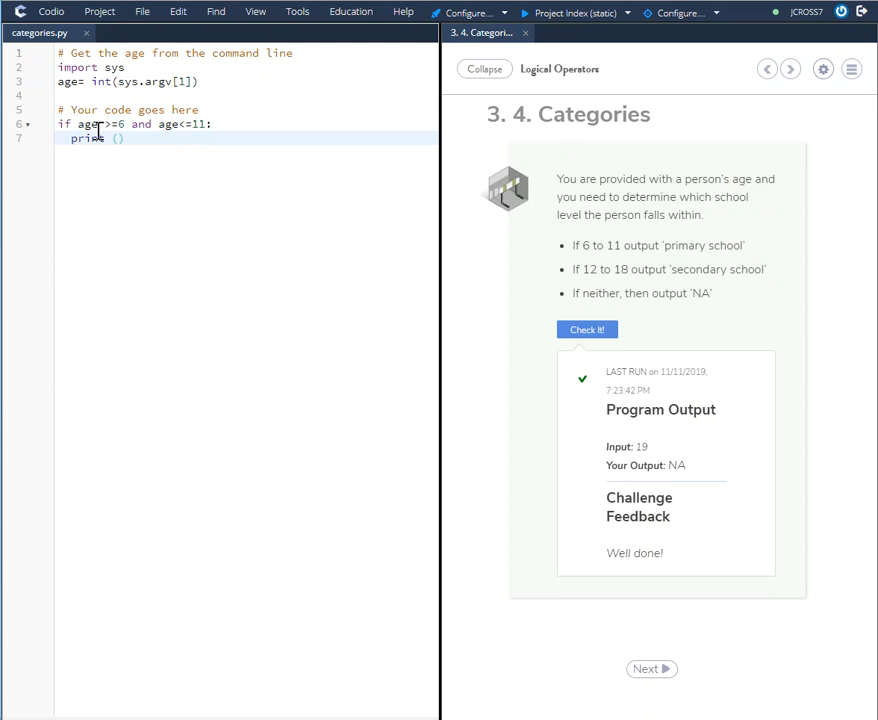
pyautogui.write("''")
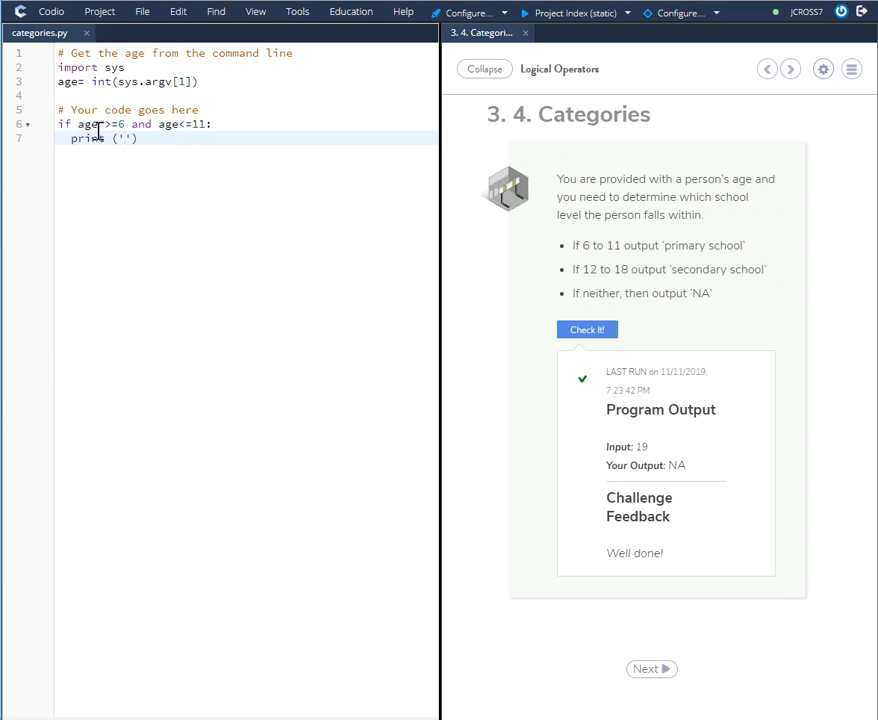
pyautogui.write('primary')
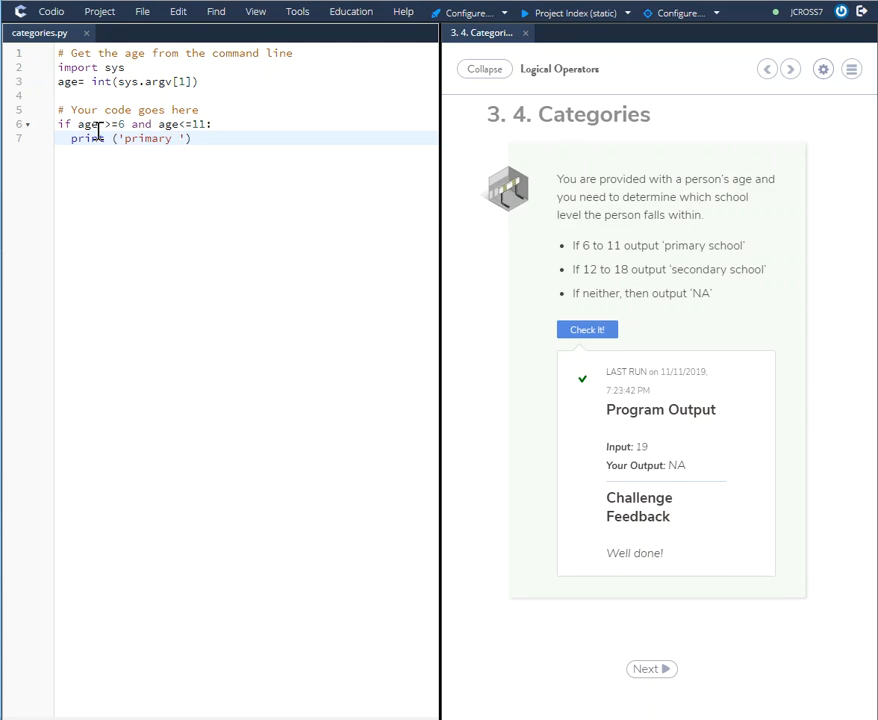
pyautogui.write('school')
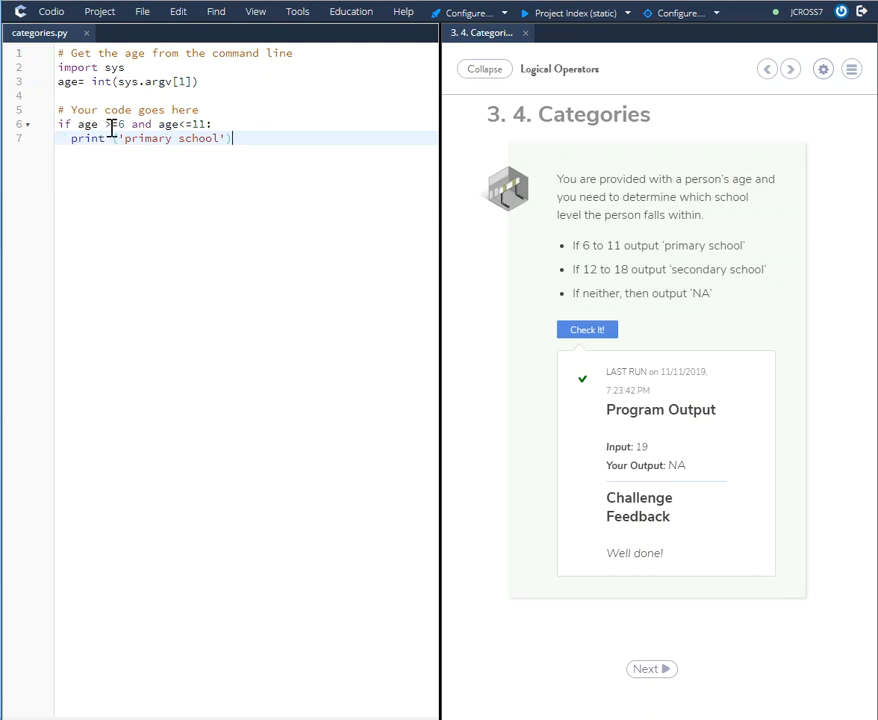
pyautogui.write('>=')
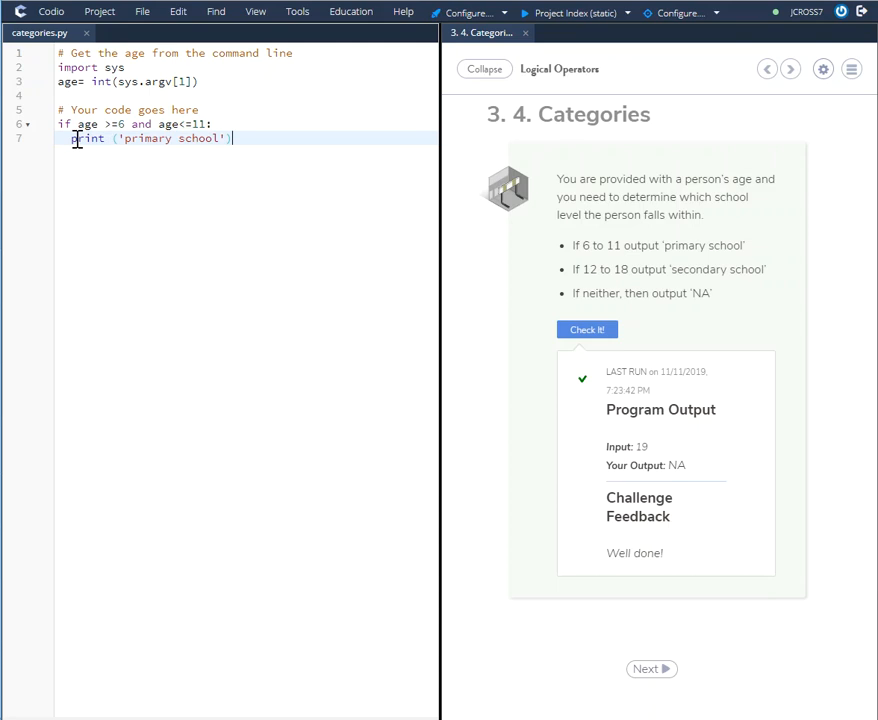
pyautogui.moveTo(178, 193)
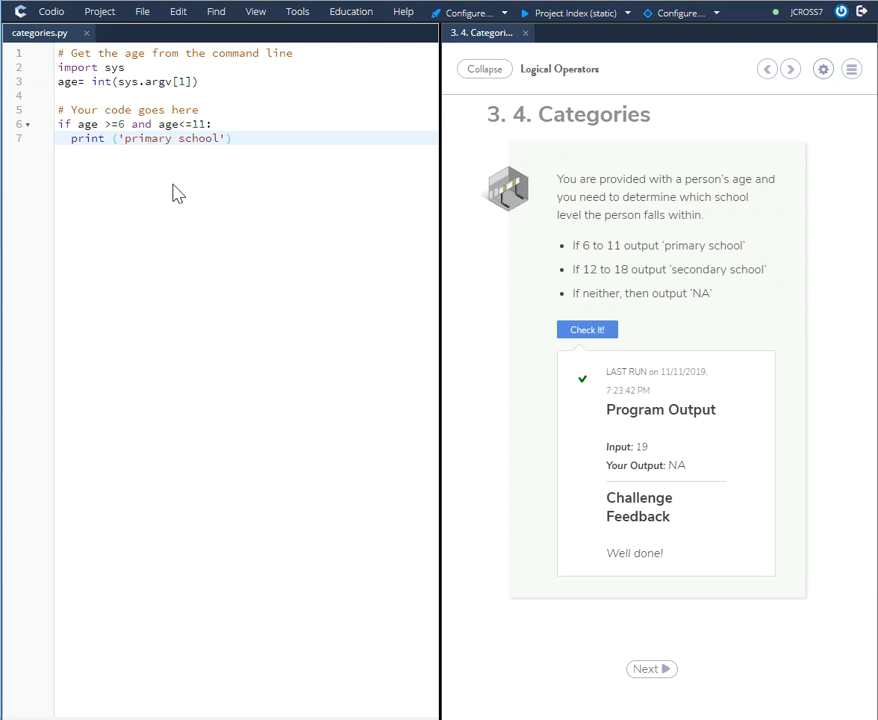
pyautogui.moveTo(615, 245)
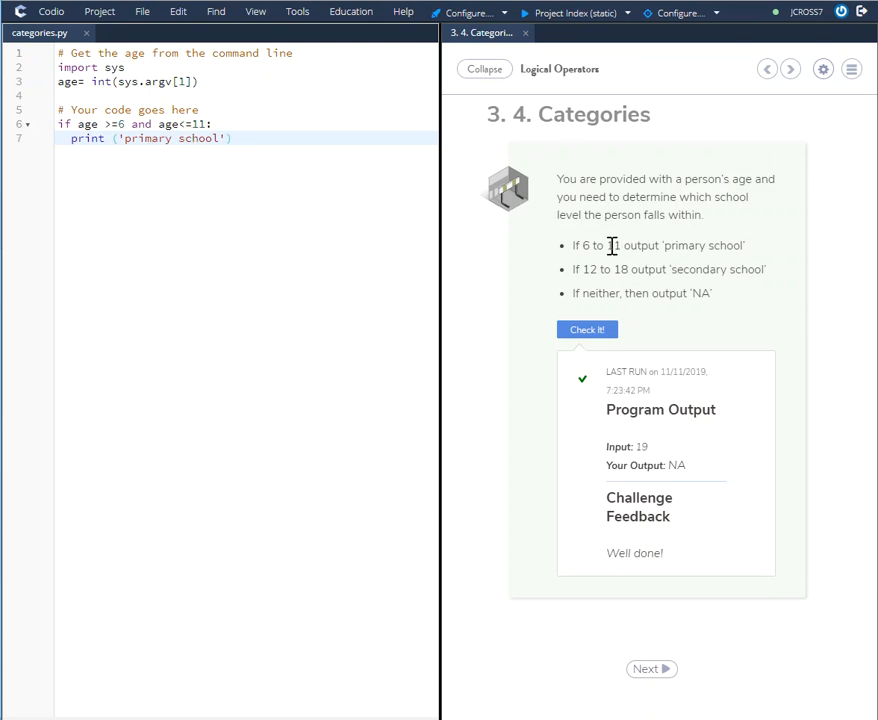
# - Review the ages 12-18 rule and start a new line below the primary print
pyautogui.moveTo(573, 245); pyautogui.dragTo(610, 245)
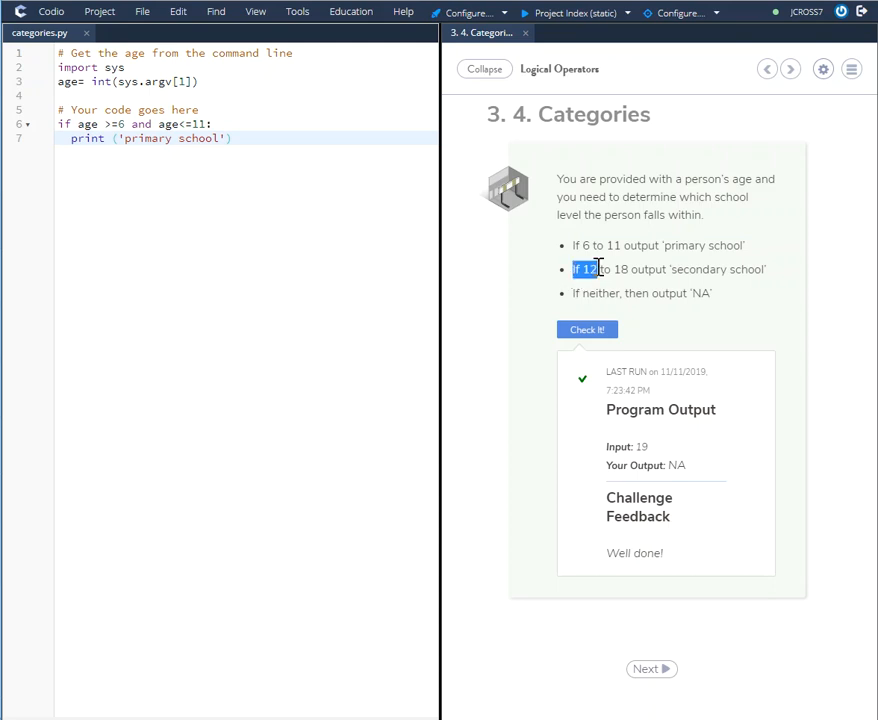
pyautogui.moveTo(573, 269); pyautogui.dragTo(768, 269)
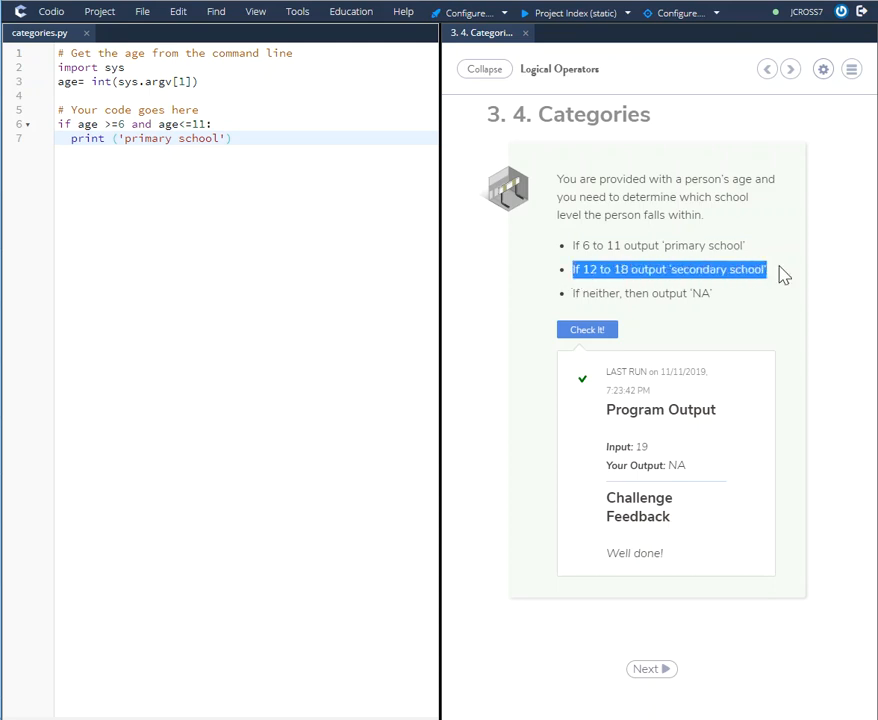
pyautogui.click(234, 138)
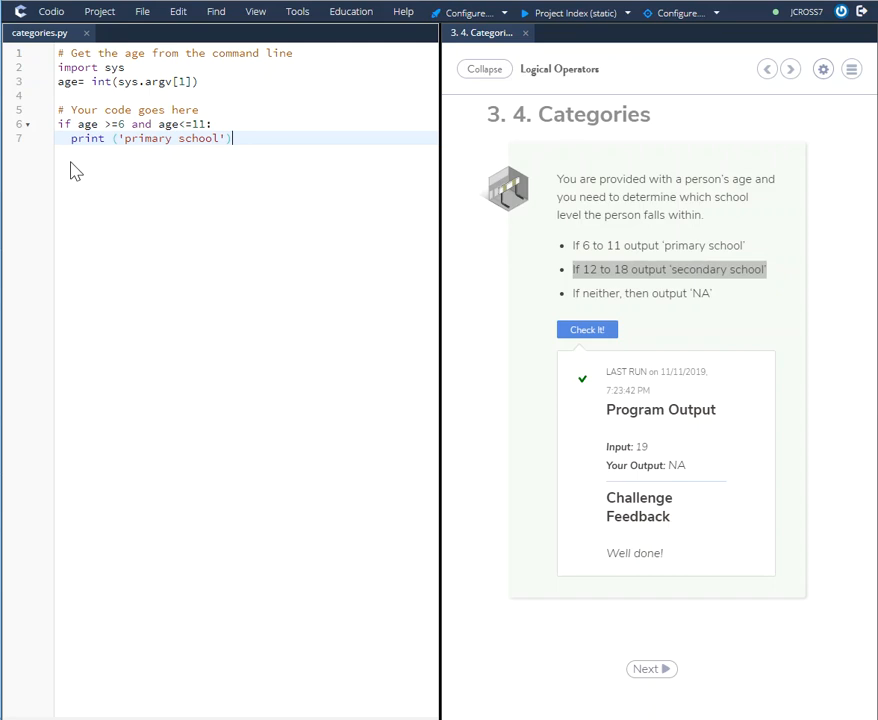
pyautogui.moveTo(107, 190)
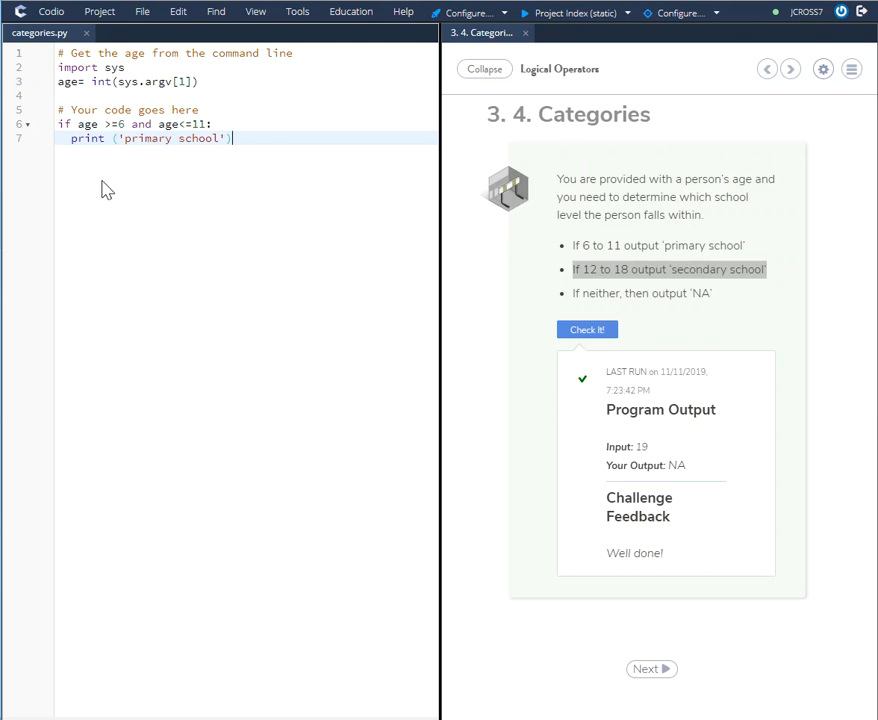
pyautogui.press('Enter')
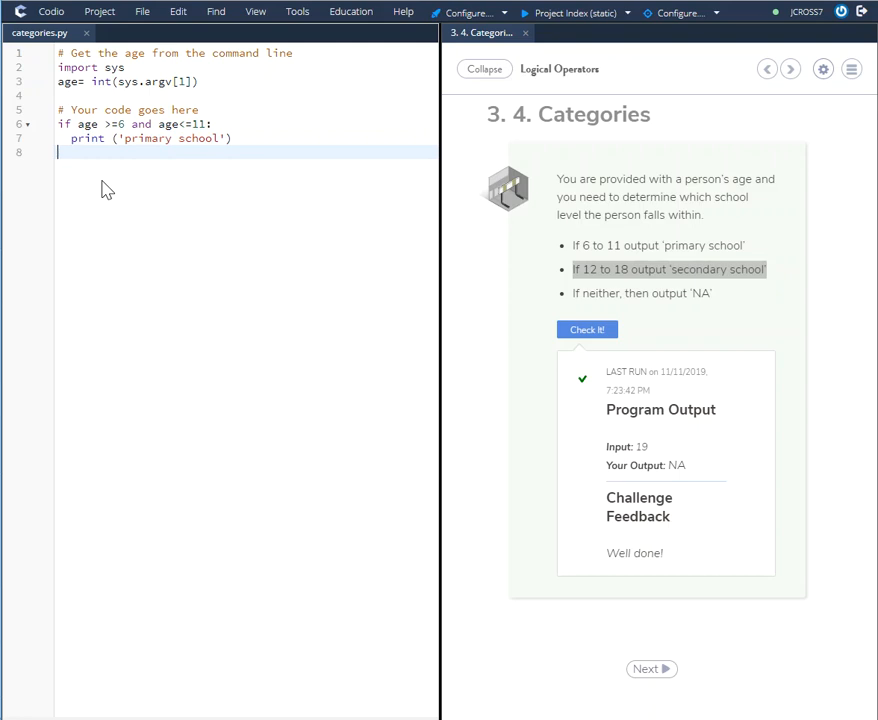
# - Write the condition elif age >= 12 and age <= 18
pyautogui.write('elif')
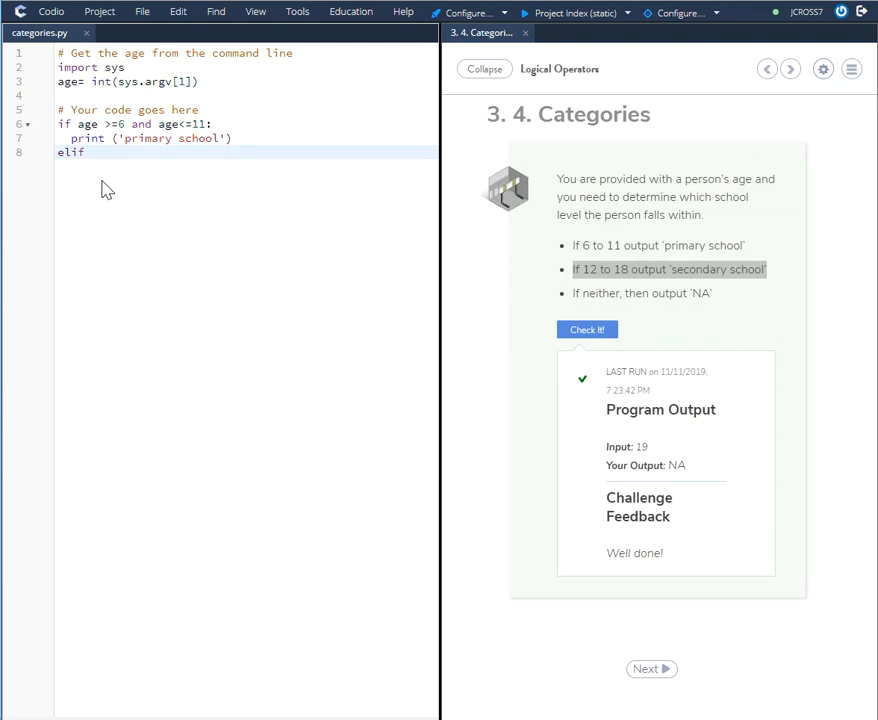
pyautogui.write('a')
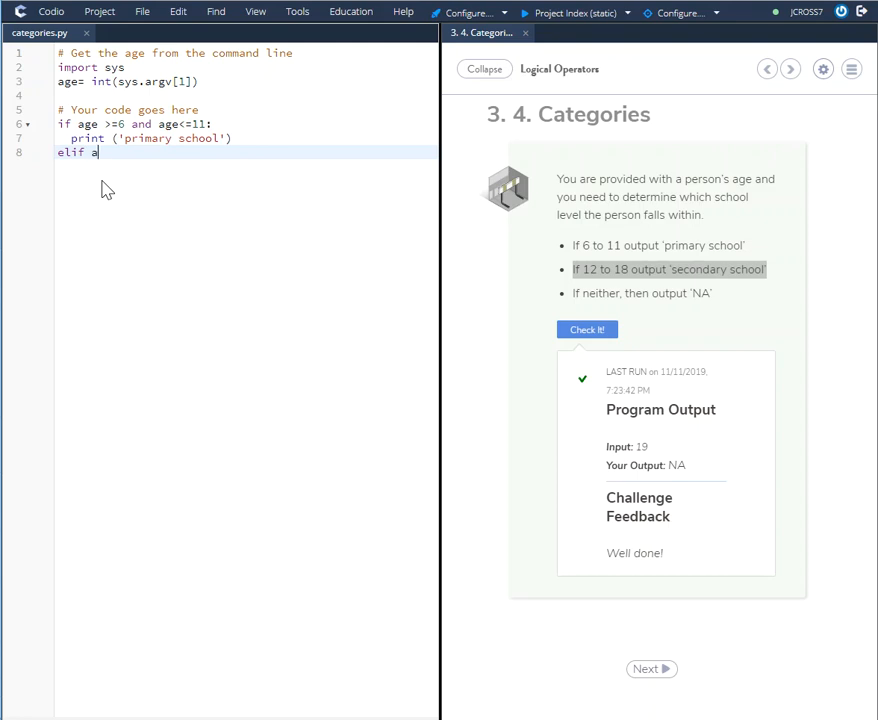
pyautogui.write('ge')
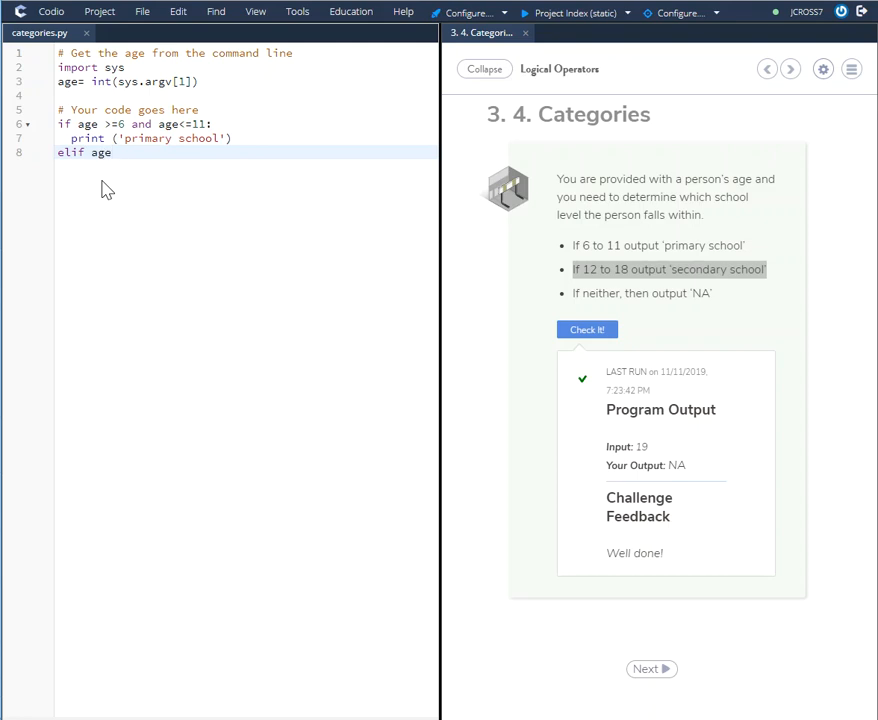
pyautogui.write('>')
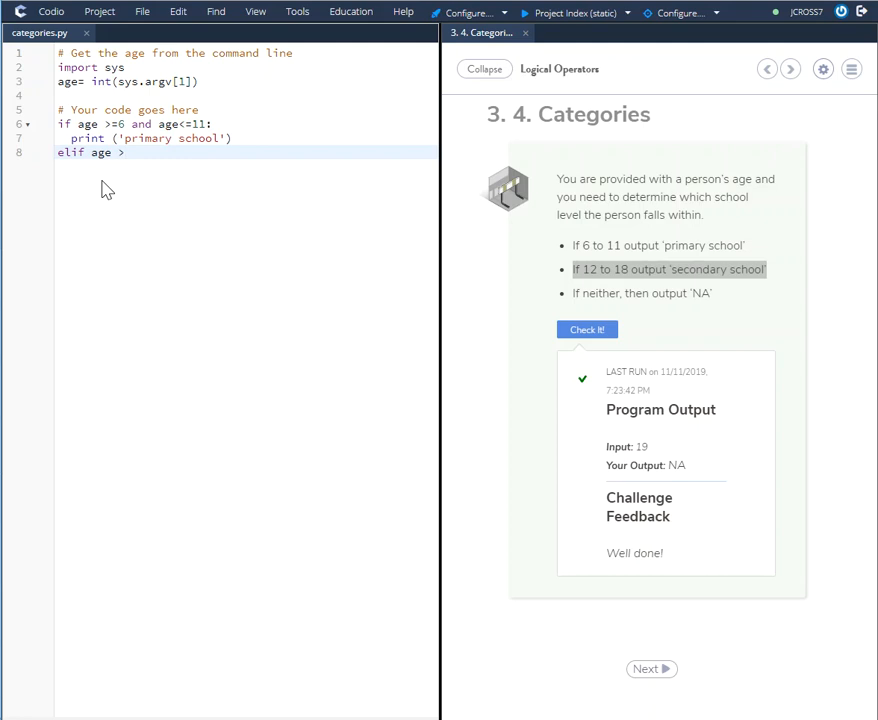
pyautogui.write('=')
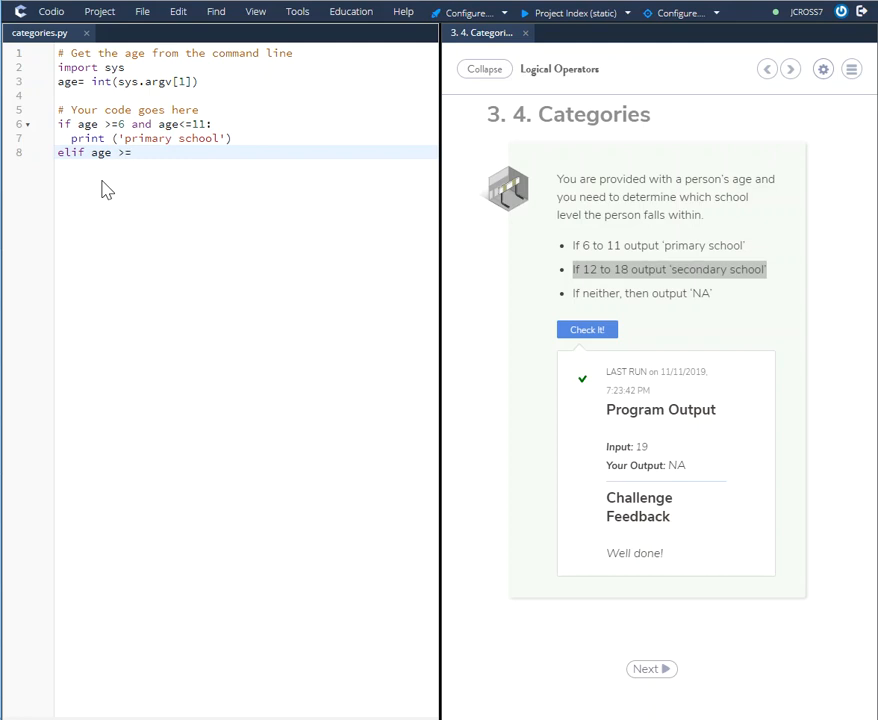
pyautogui.write('12')
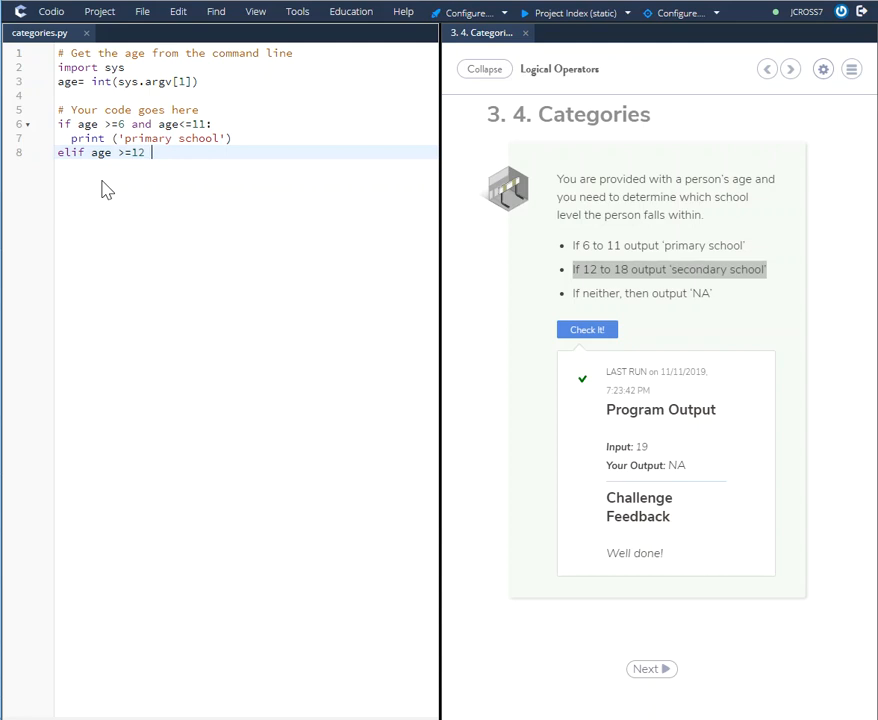
pyautogui.write('and')
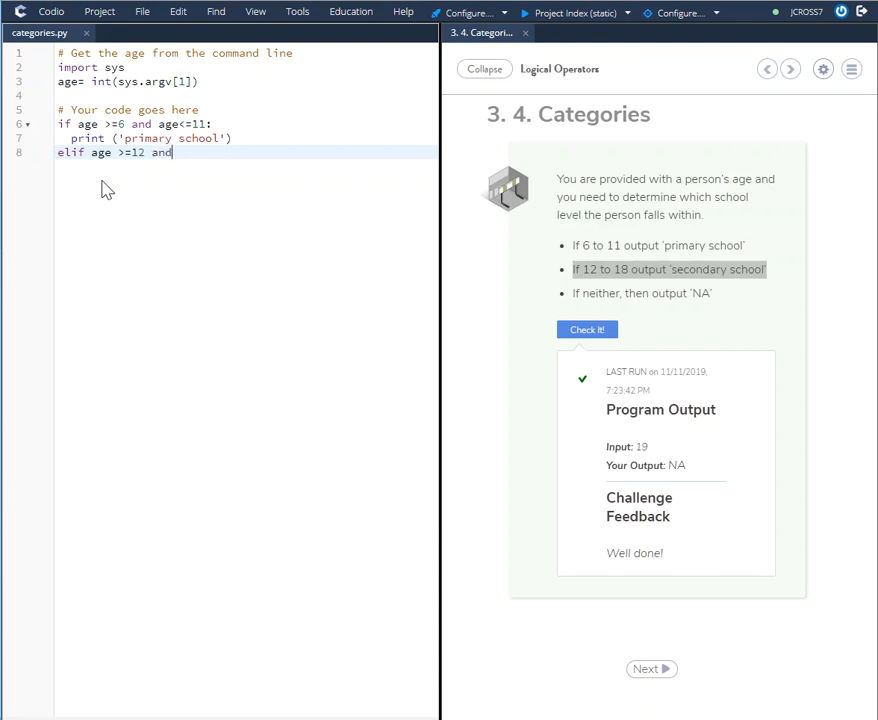
pyautogui.write('age')
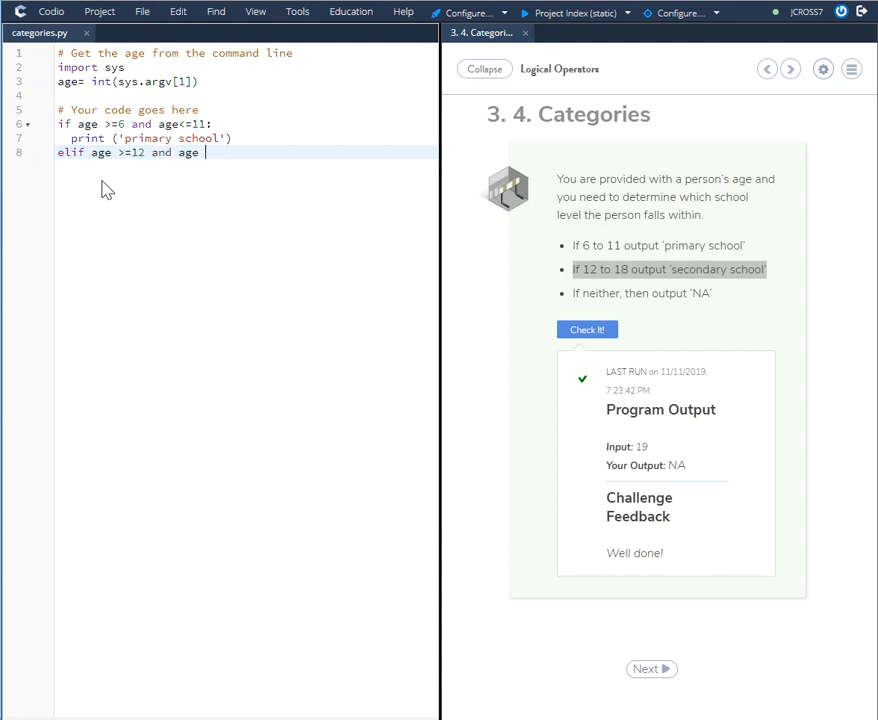
pyautogui.write('<')
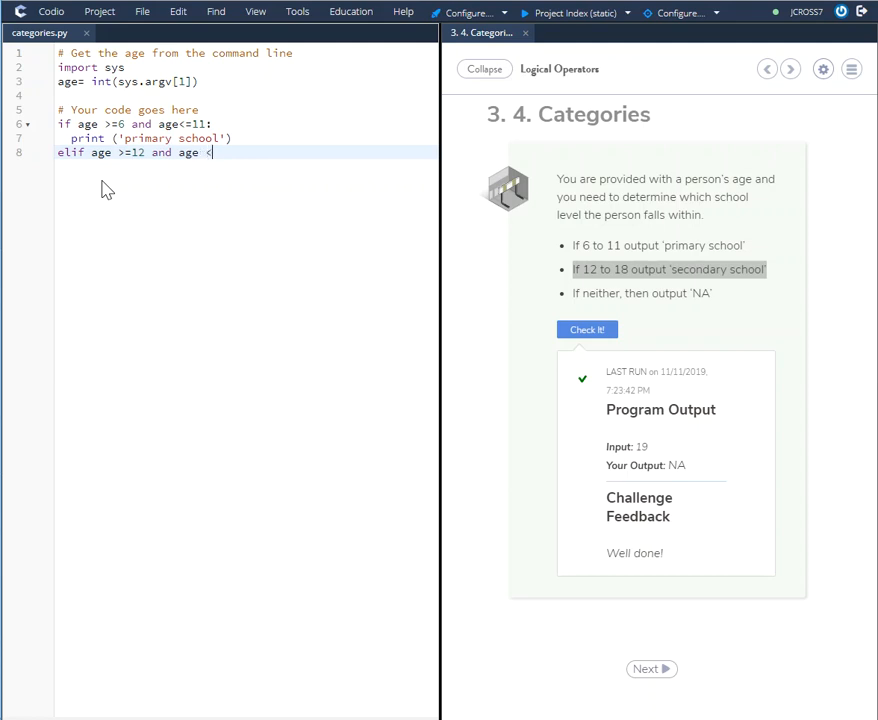
pyautogui.write('=')
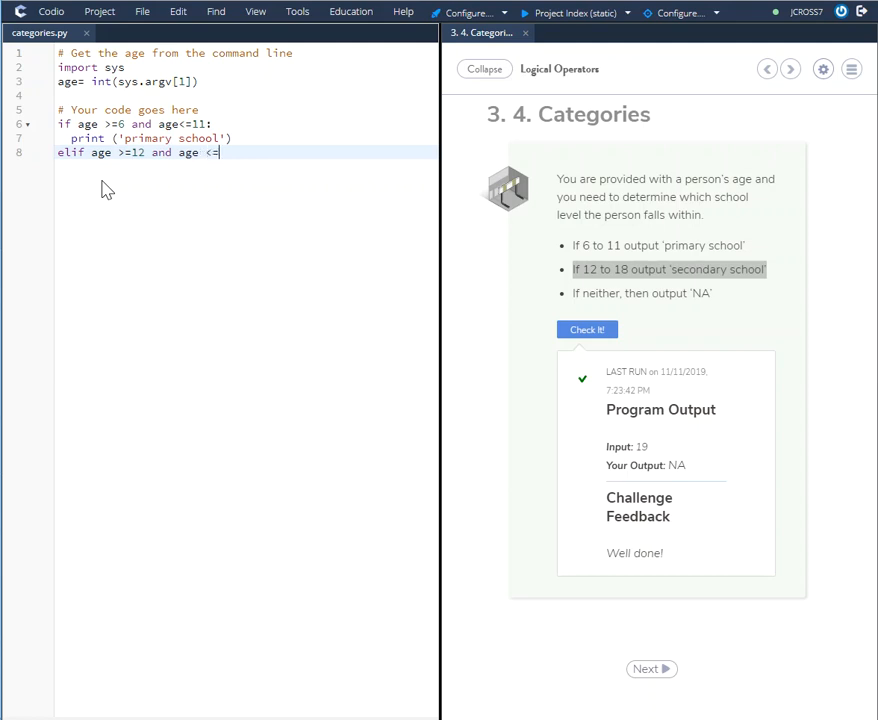
pyautogui.write('18:')
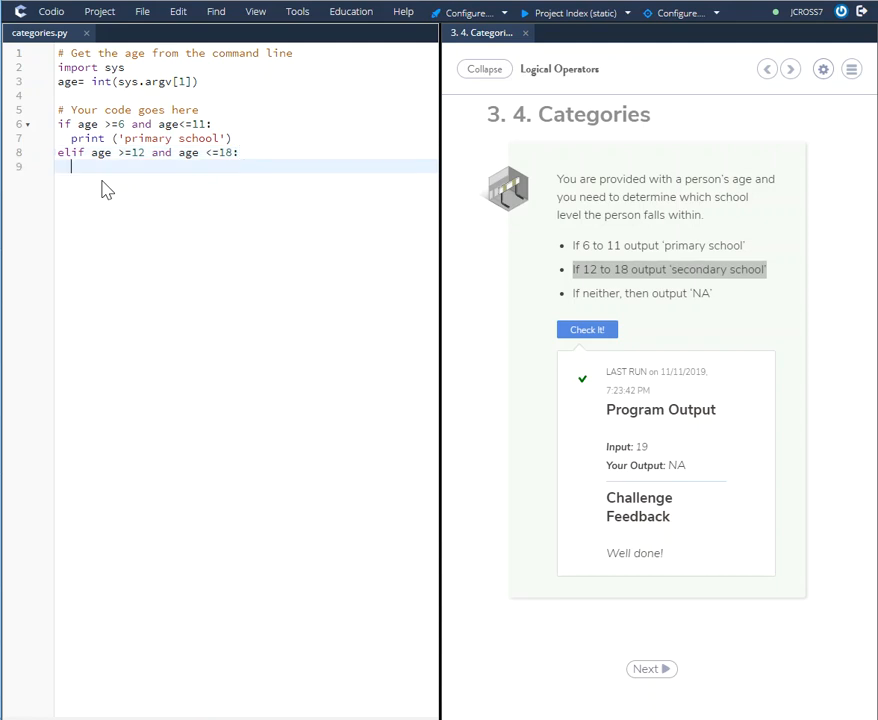
# - Add print('secondary school') under the elif branch
pyautogui.write('print')
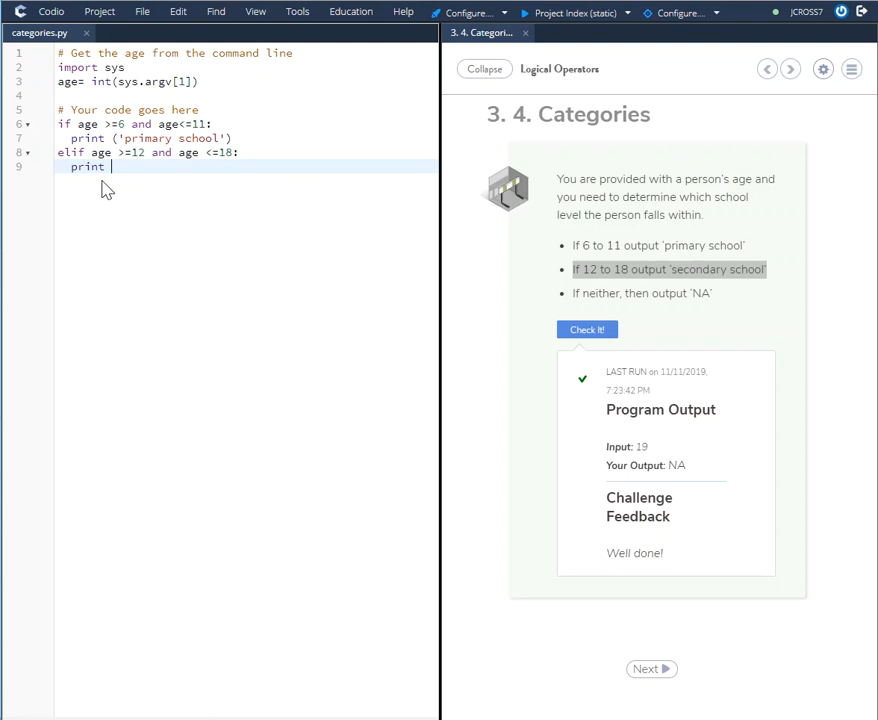
pyautogui.write('()')
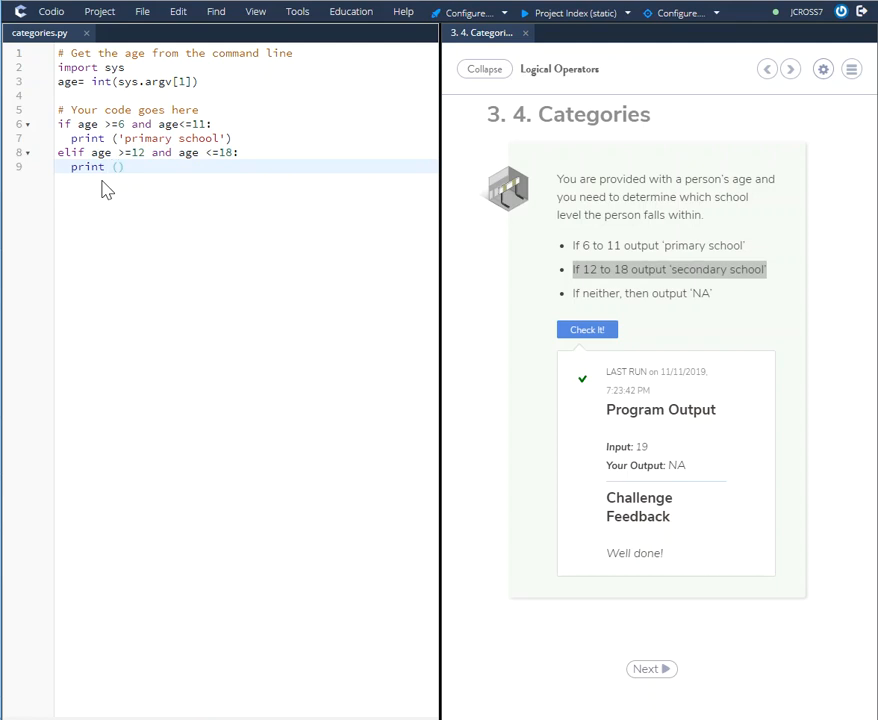
pyautogui.write("''")
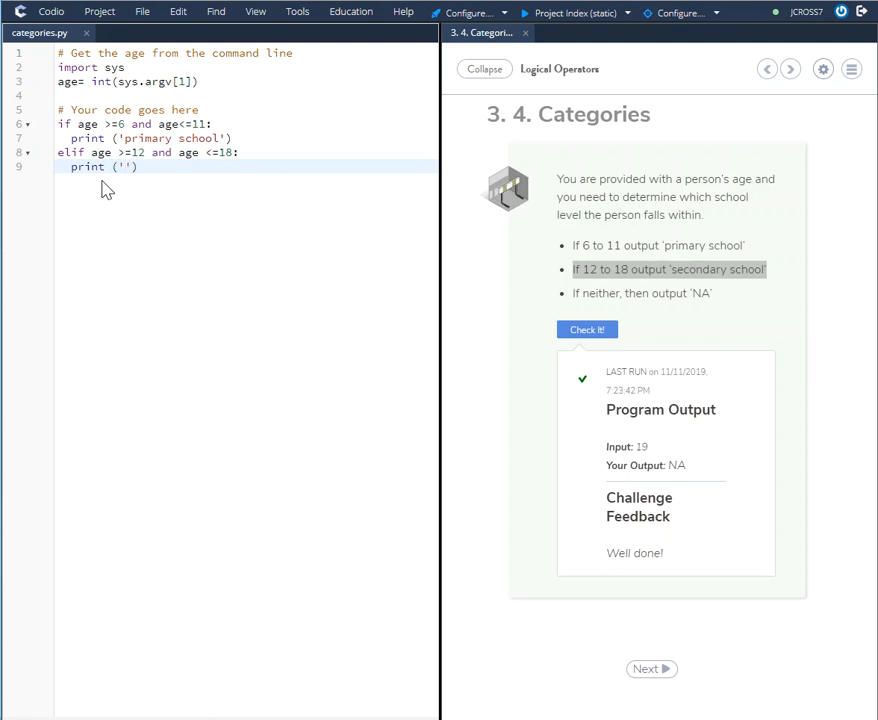
pyautogui.write('secon')
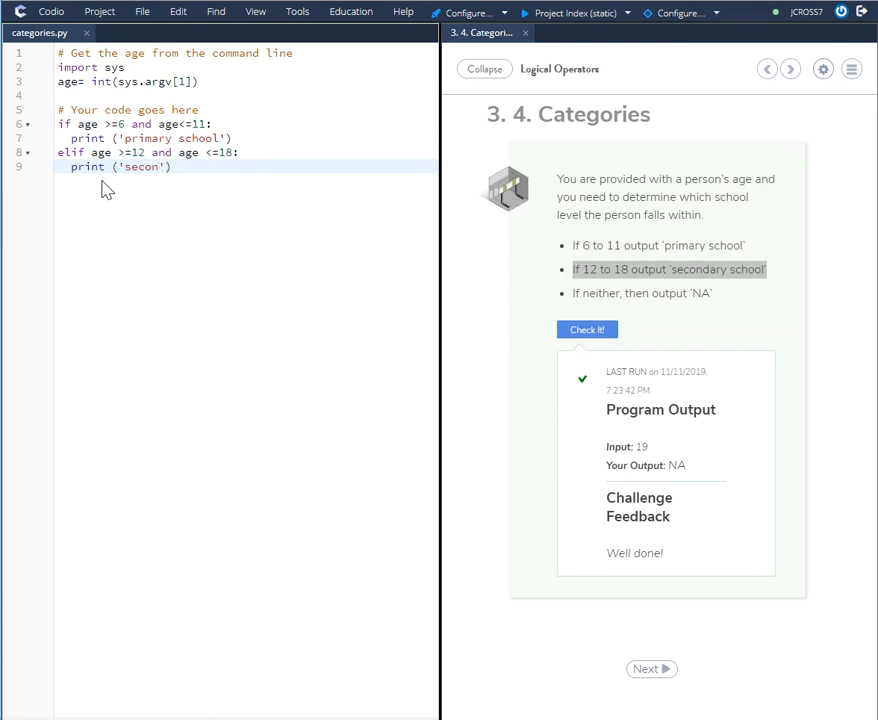
pyautogui.write('dary sch')
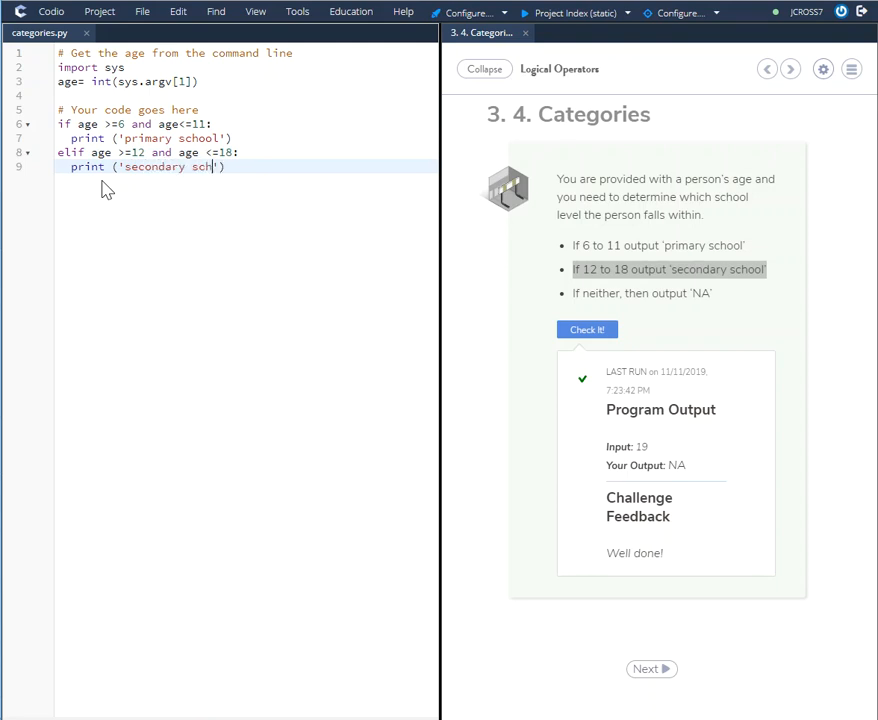
pyautogui.write('ool')
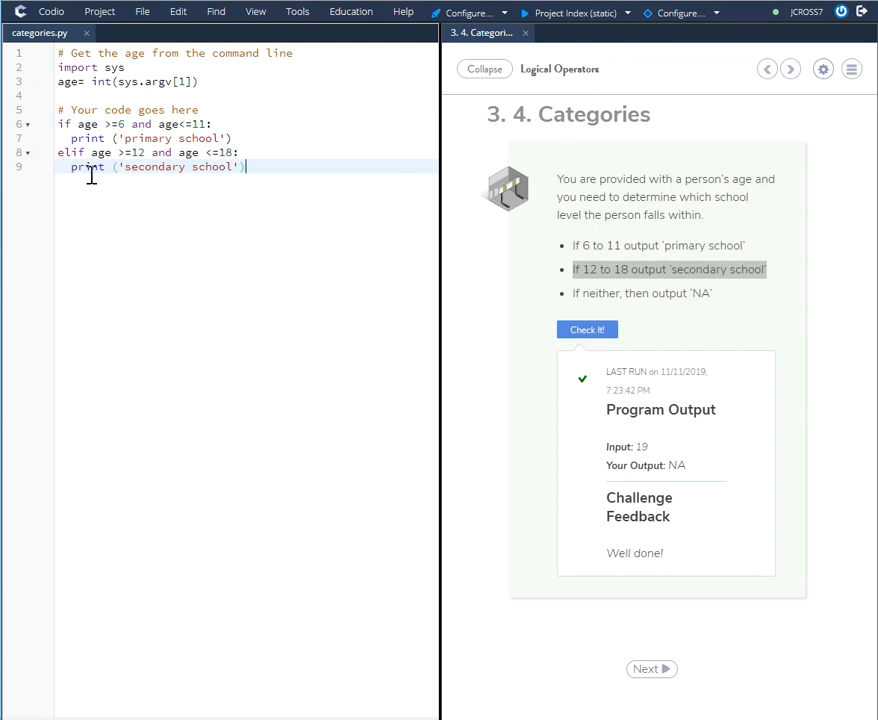
# - Select the secondary school print line to place the cursor below it
pyautogui.tripleClick(150, 166)
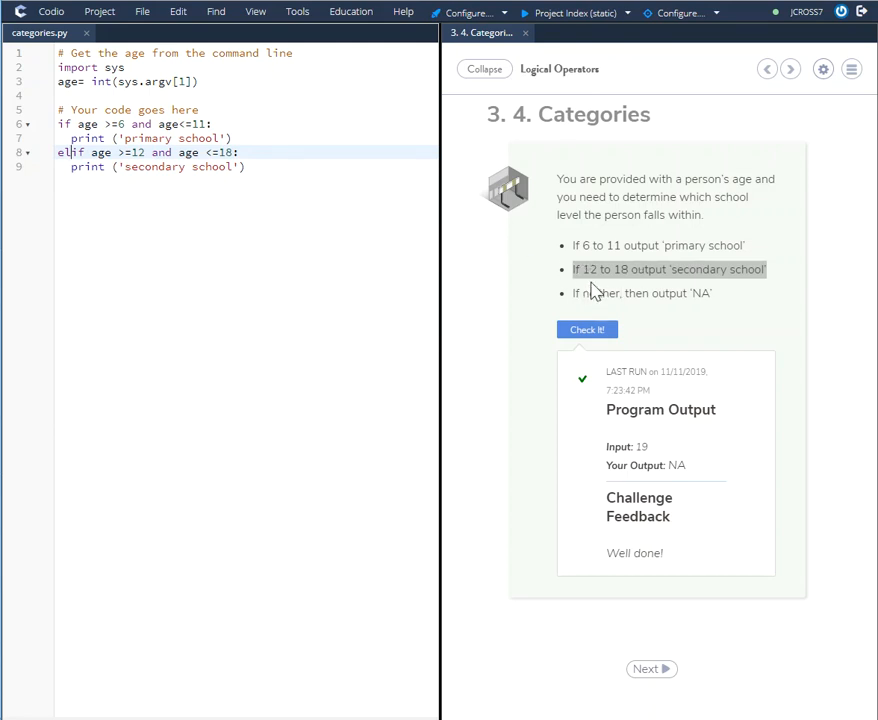
pyautogui.moveTo(100, 215)
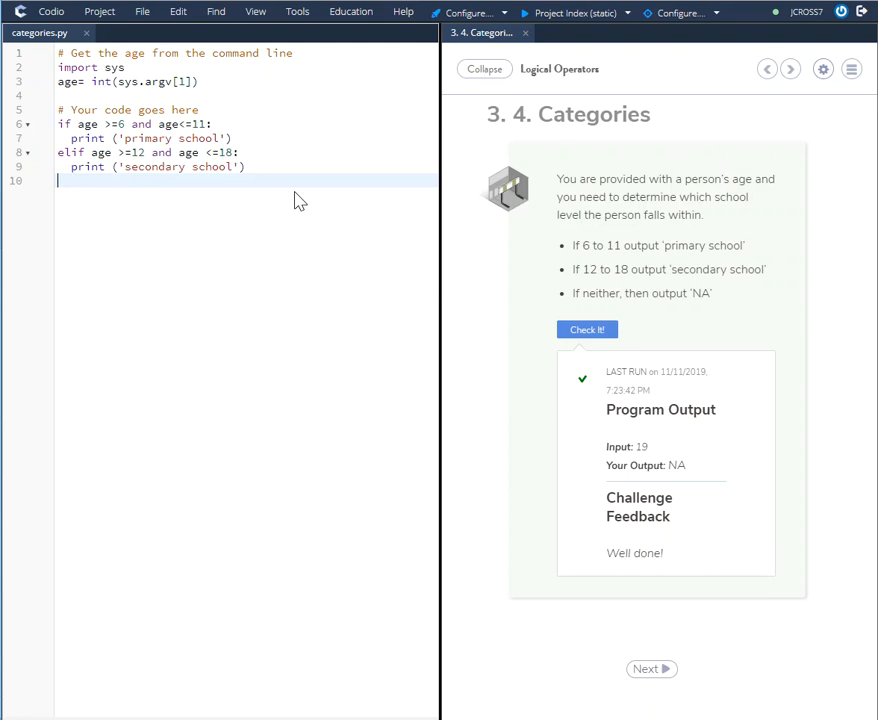
# - Write else: print('NA'), replacing the mistyped curly braces with parentheses
pyautogui.write('else')
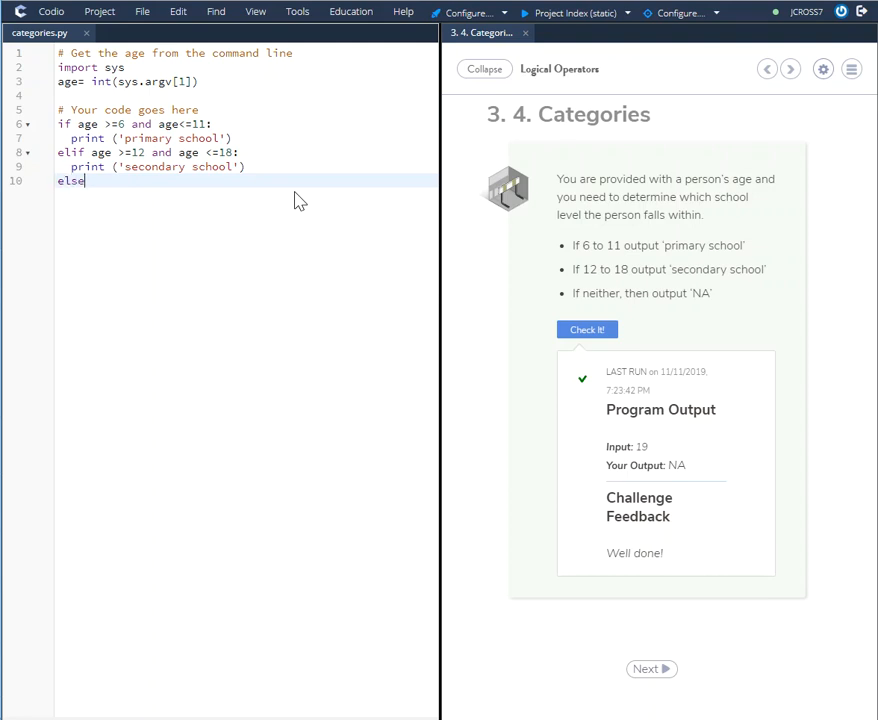
pyautogui.write(':')
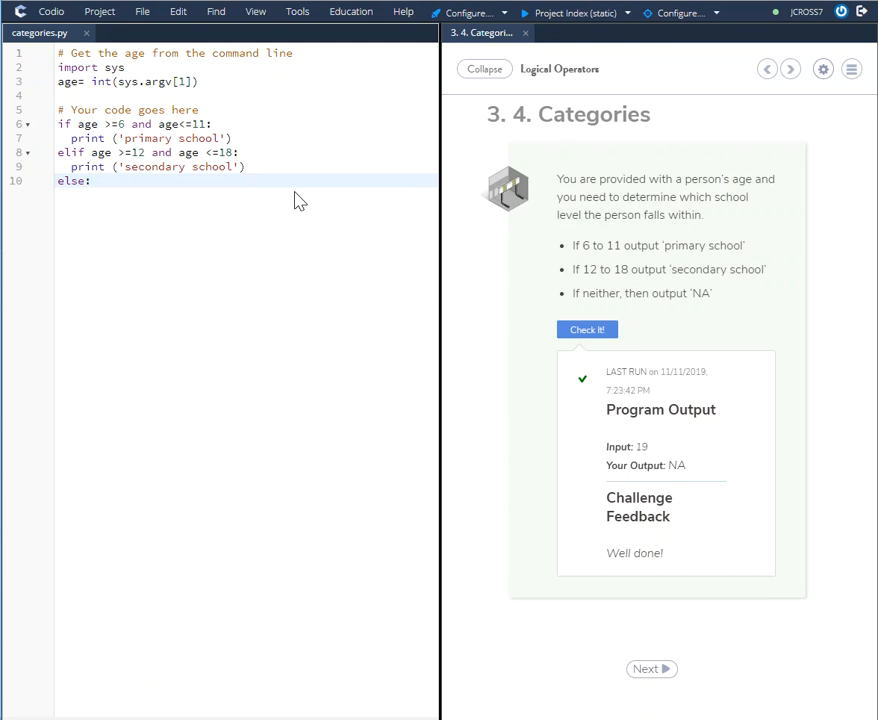
pyautogui.write('print')
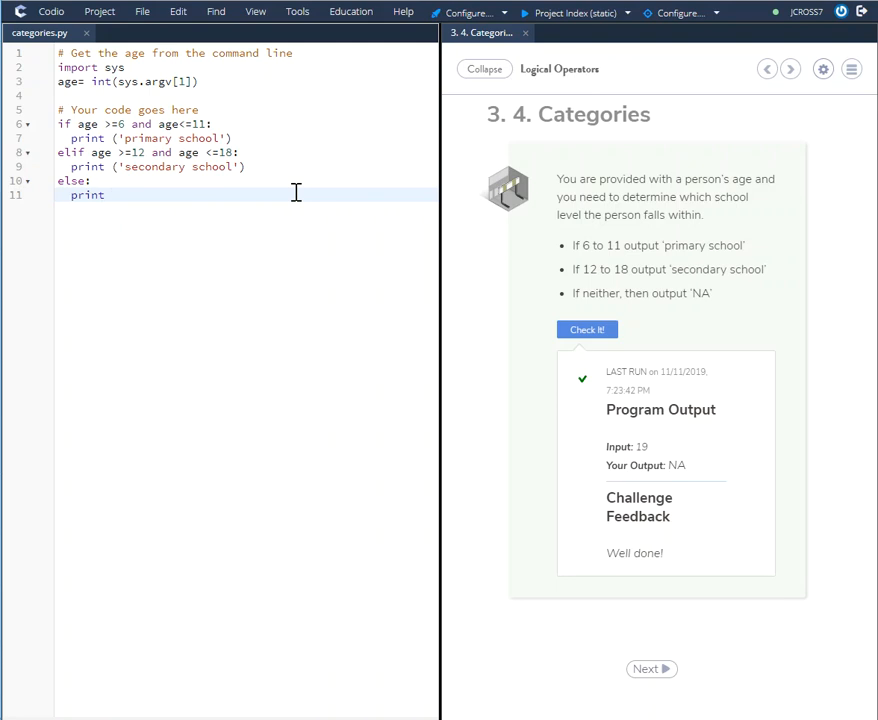
pyautogui.write('{}')
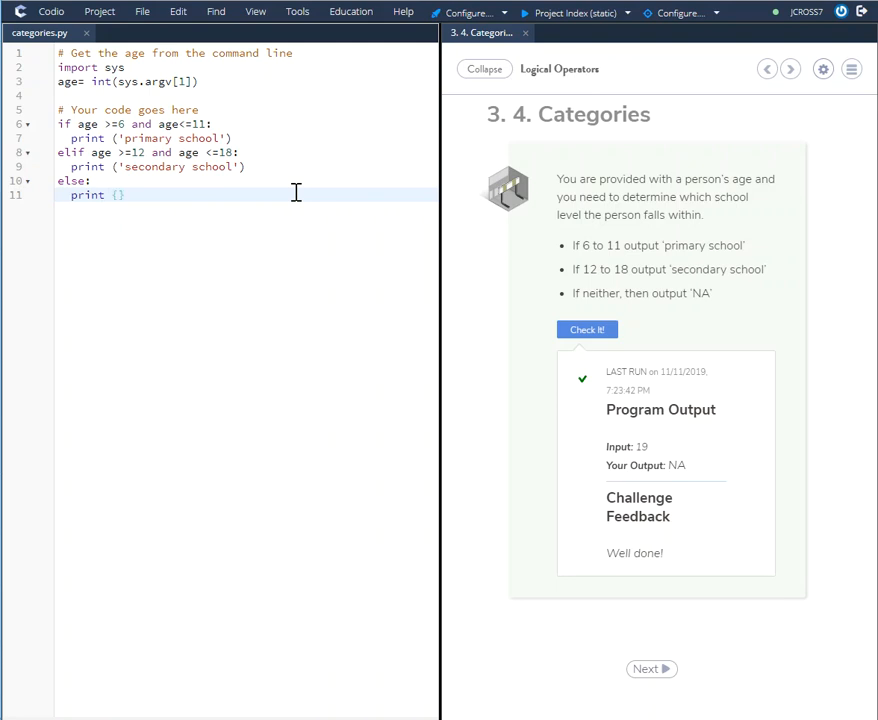
pyautogui.write("'")
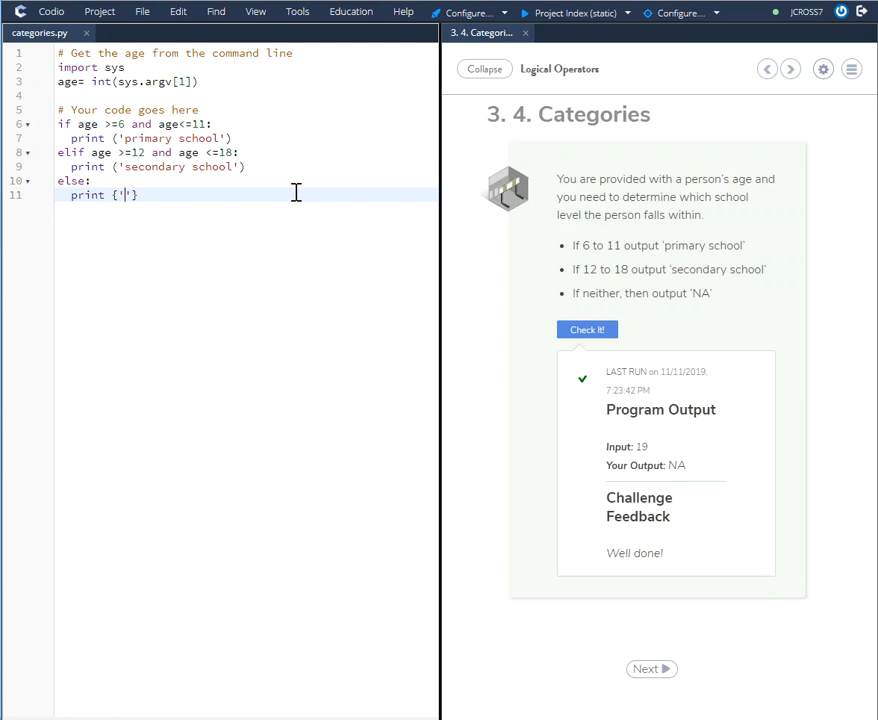
pyautogui.write('NA')
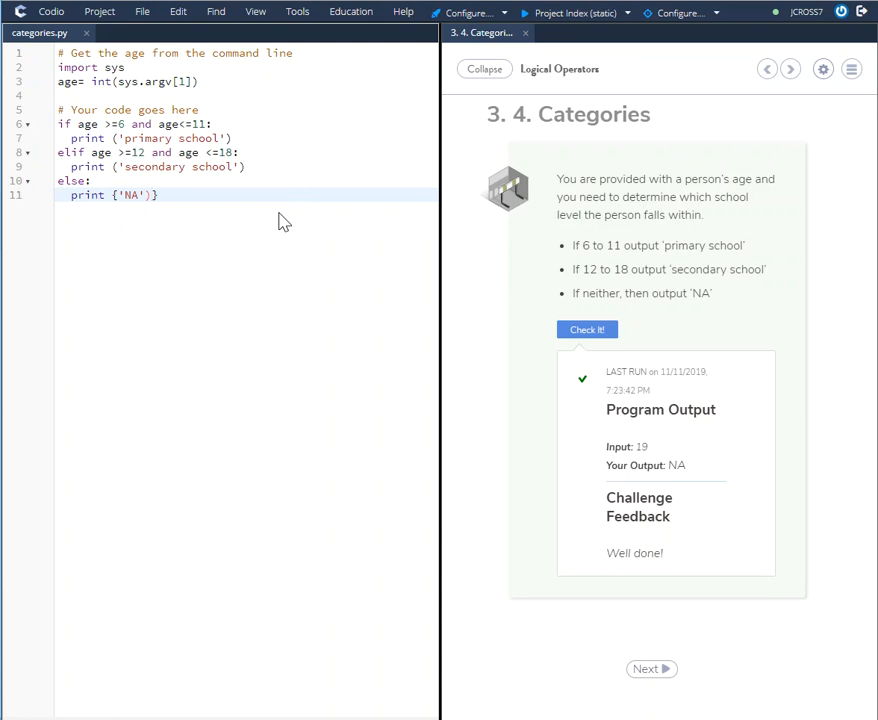
pyautogui.click(175, 194)
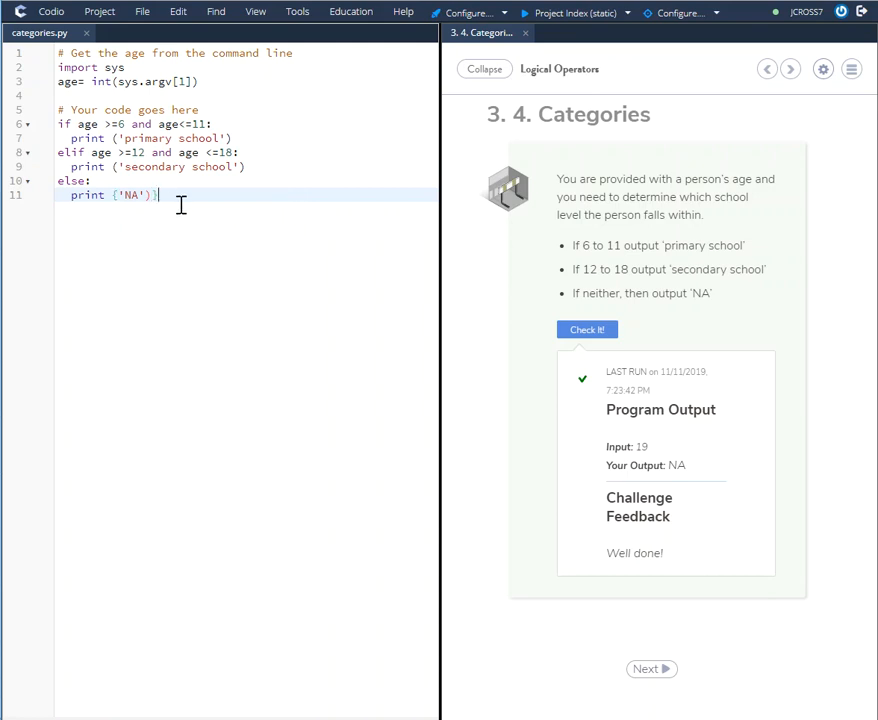
pyautogui.press('BackSpace')
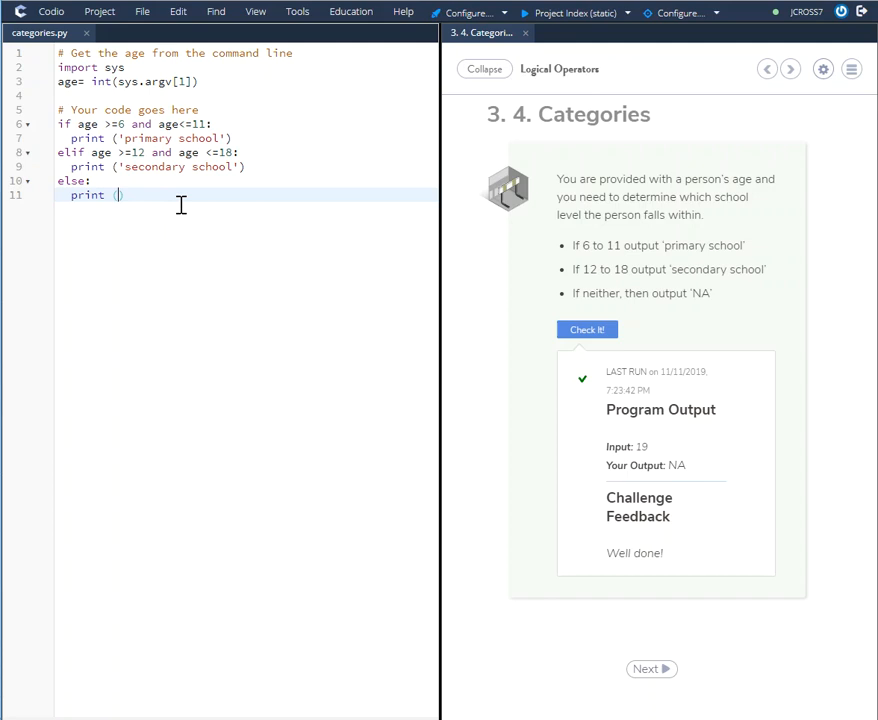
pyautogui.write("'NA'")
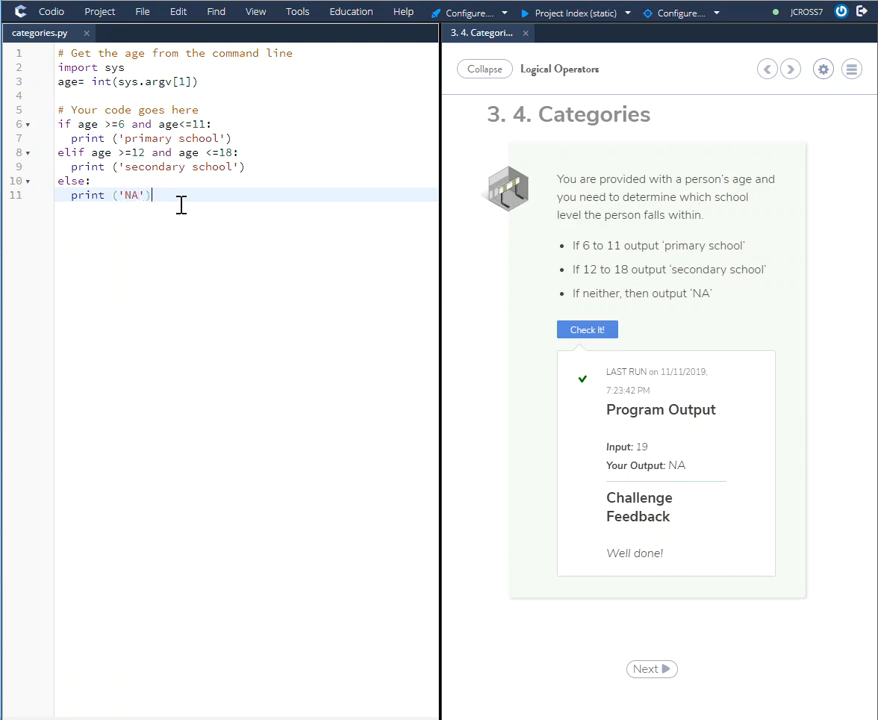
pyautogui.moveTo(104, 218)
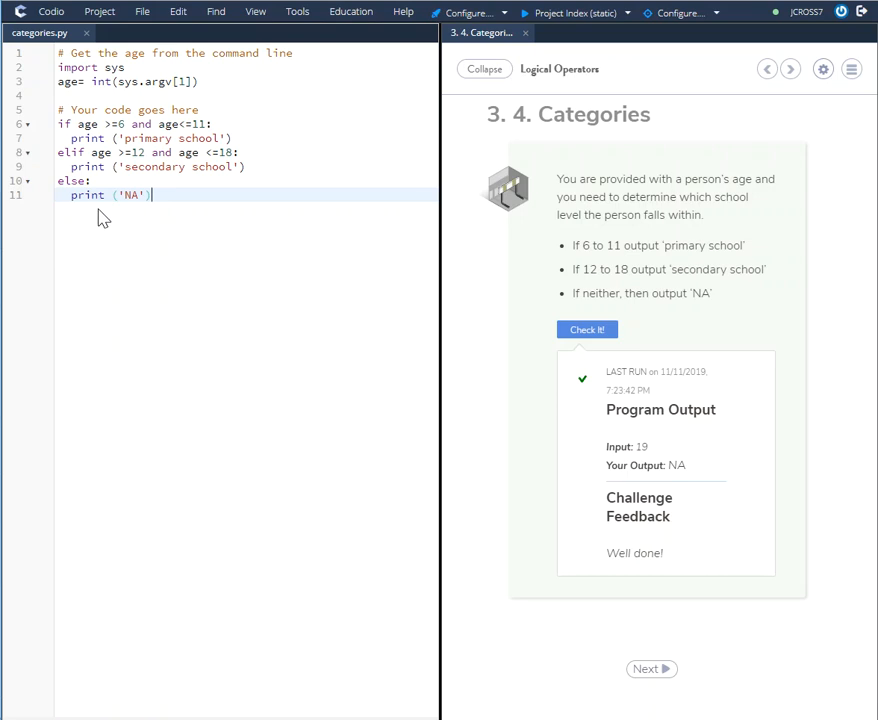
pyautogui.moveTo(98, 221)
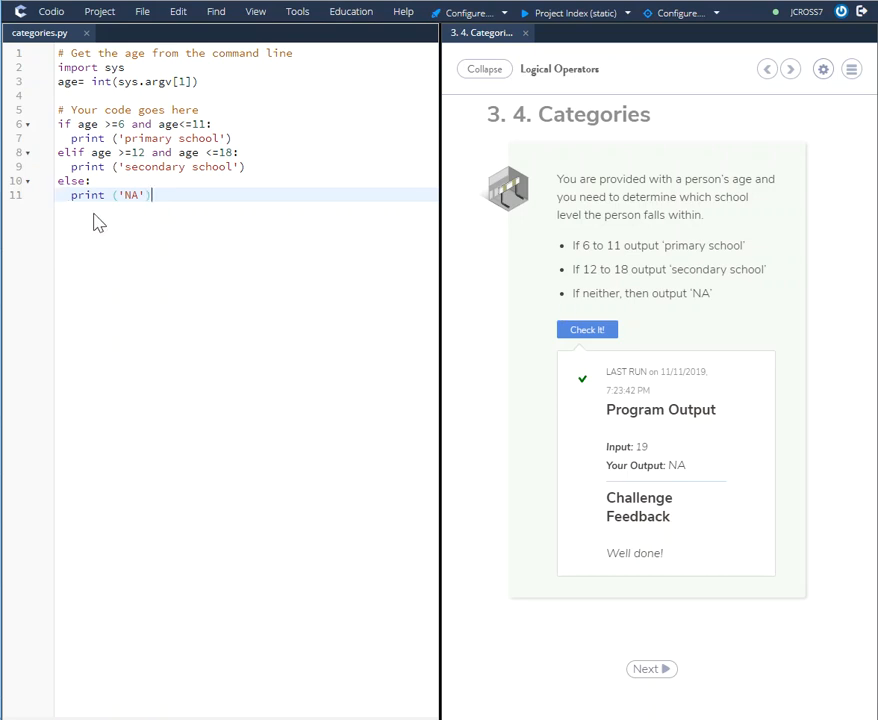
# - Highlight the 'If neither, then output NA' requirement and run Check It!
pyautogui.moveTo(572, 293); pyautogui.dragTo(647, 293)
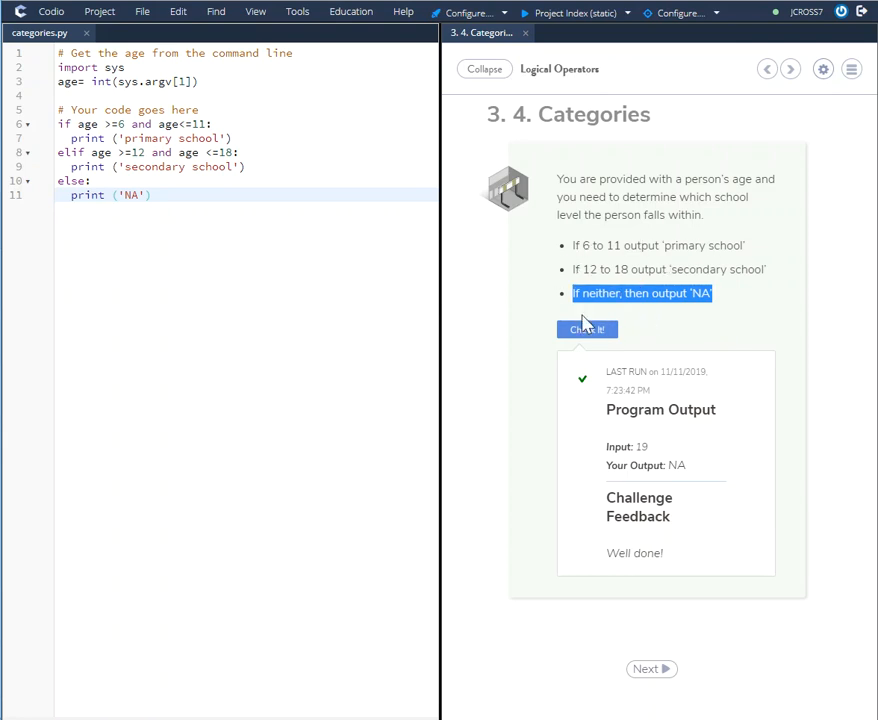
pyautogui.moveTo(583, 313)
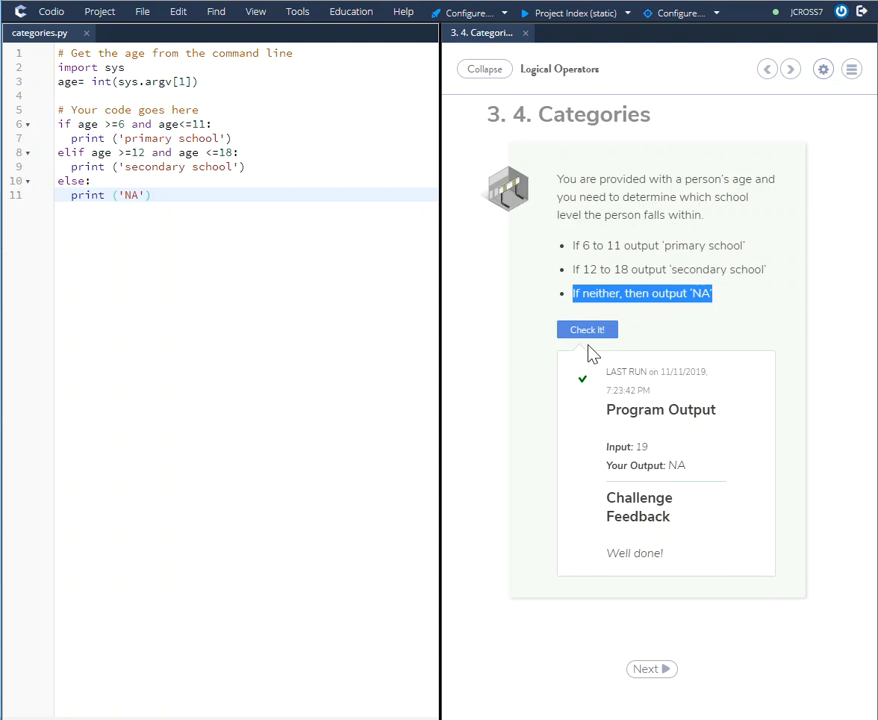
pyautogui.click(587, 329)
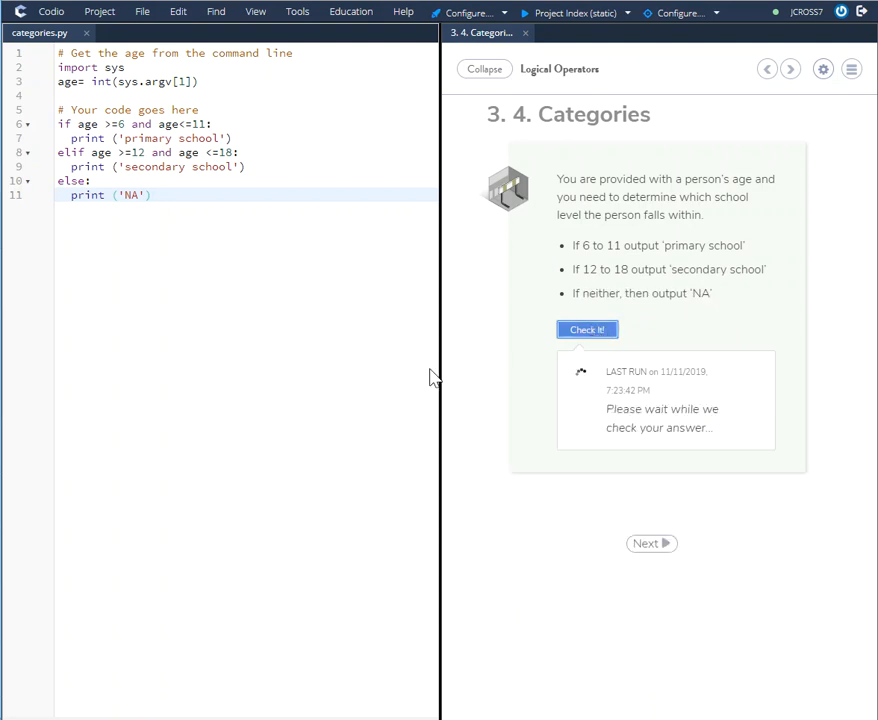
# - Rerun Check It! until input 19 outputs NA with 'Well done!' feedback
pyautogui.click(587, 329)
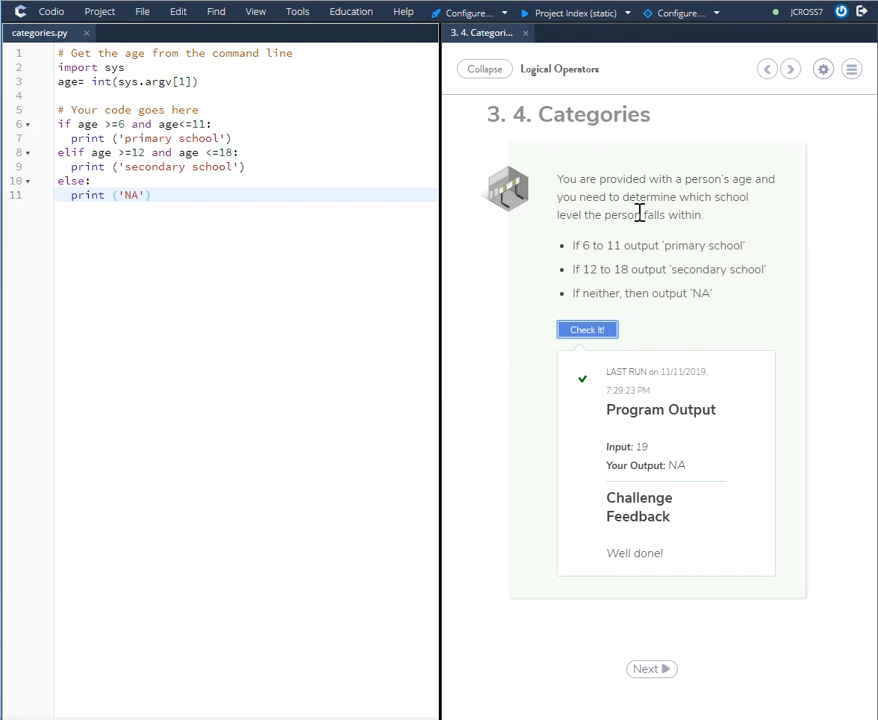
pyautogui.moveTo(678, 245)
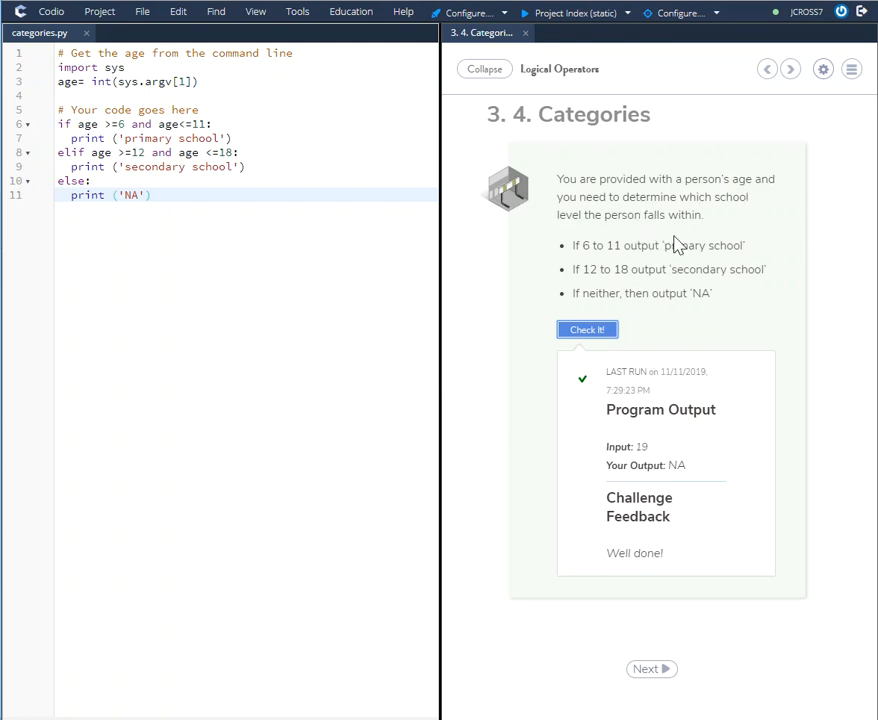